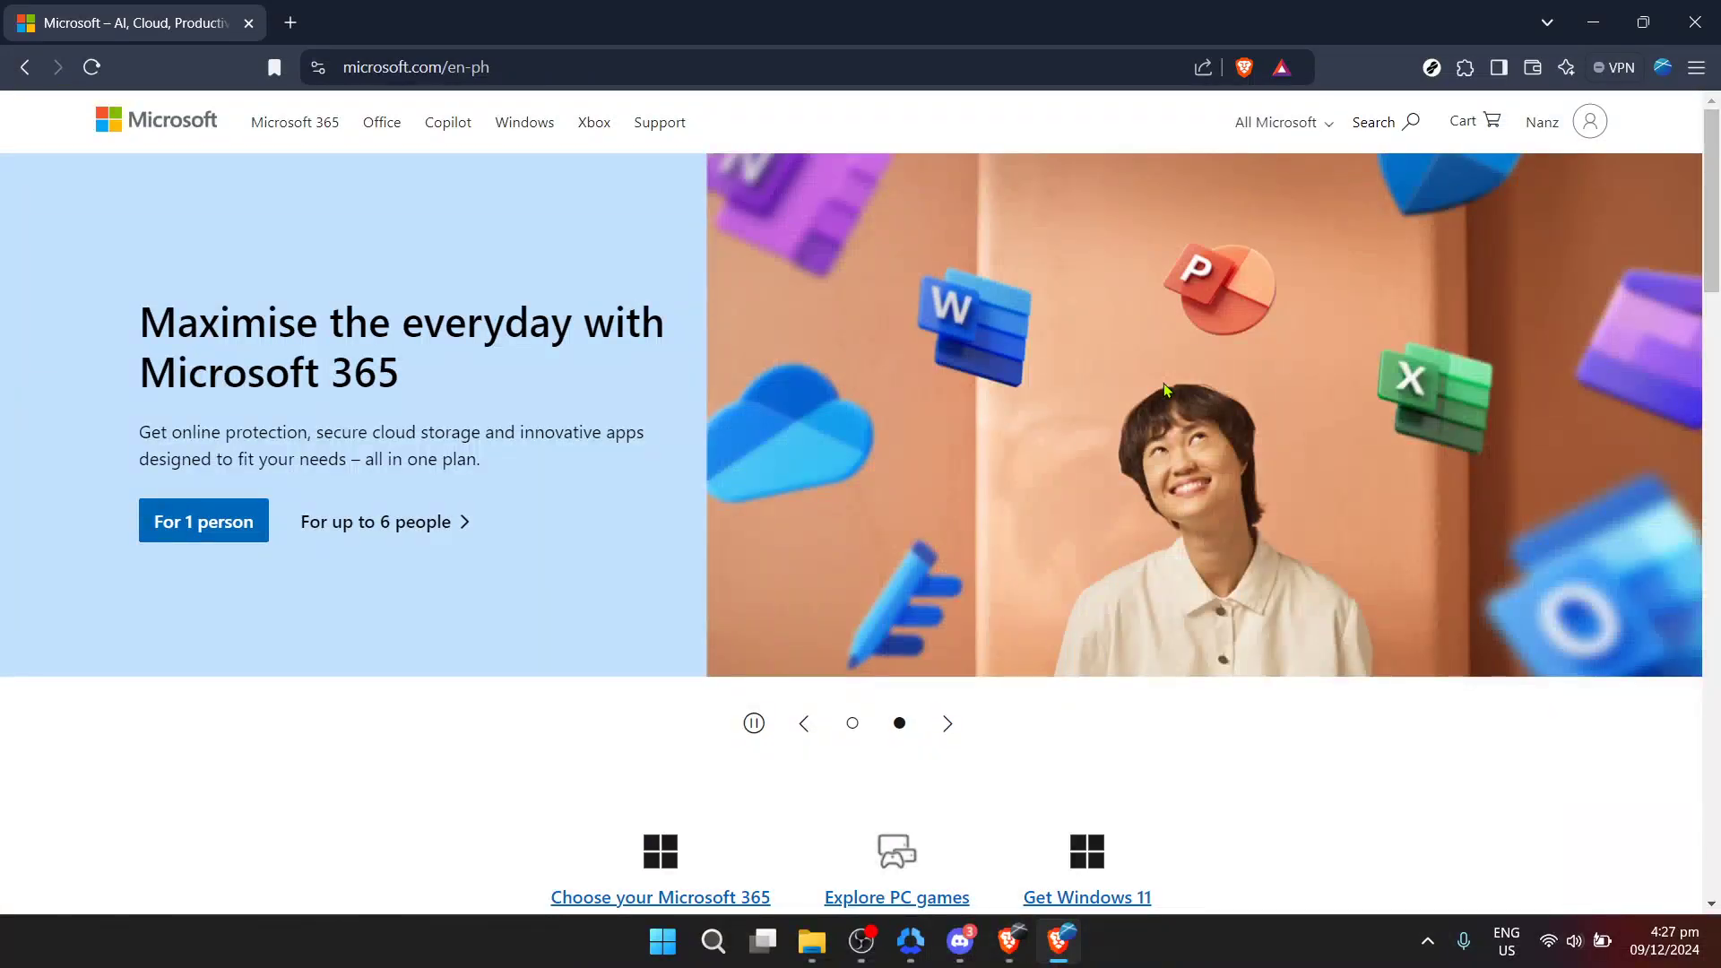
{"action": "mouse_move", "coordinate": [1183, 376]}
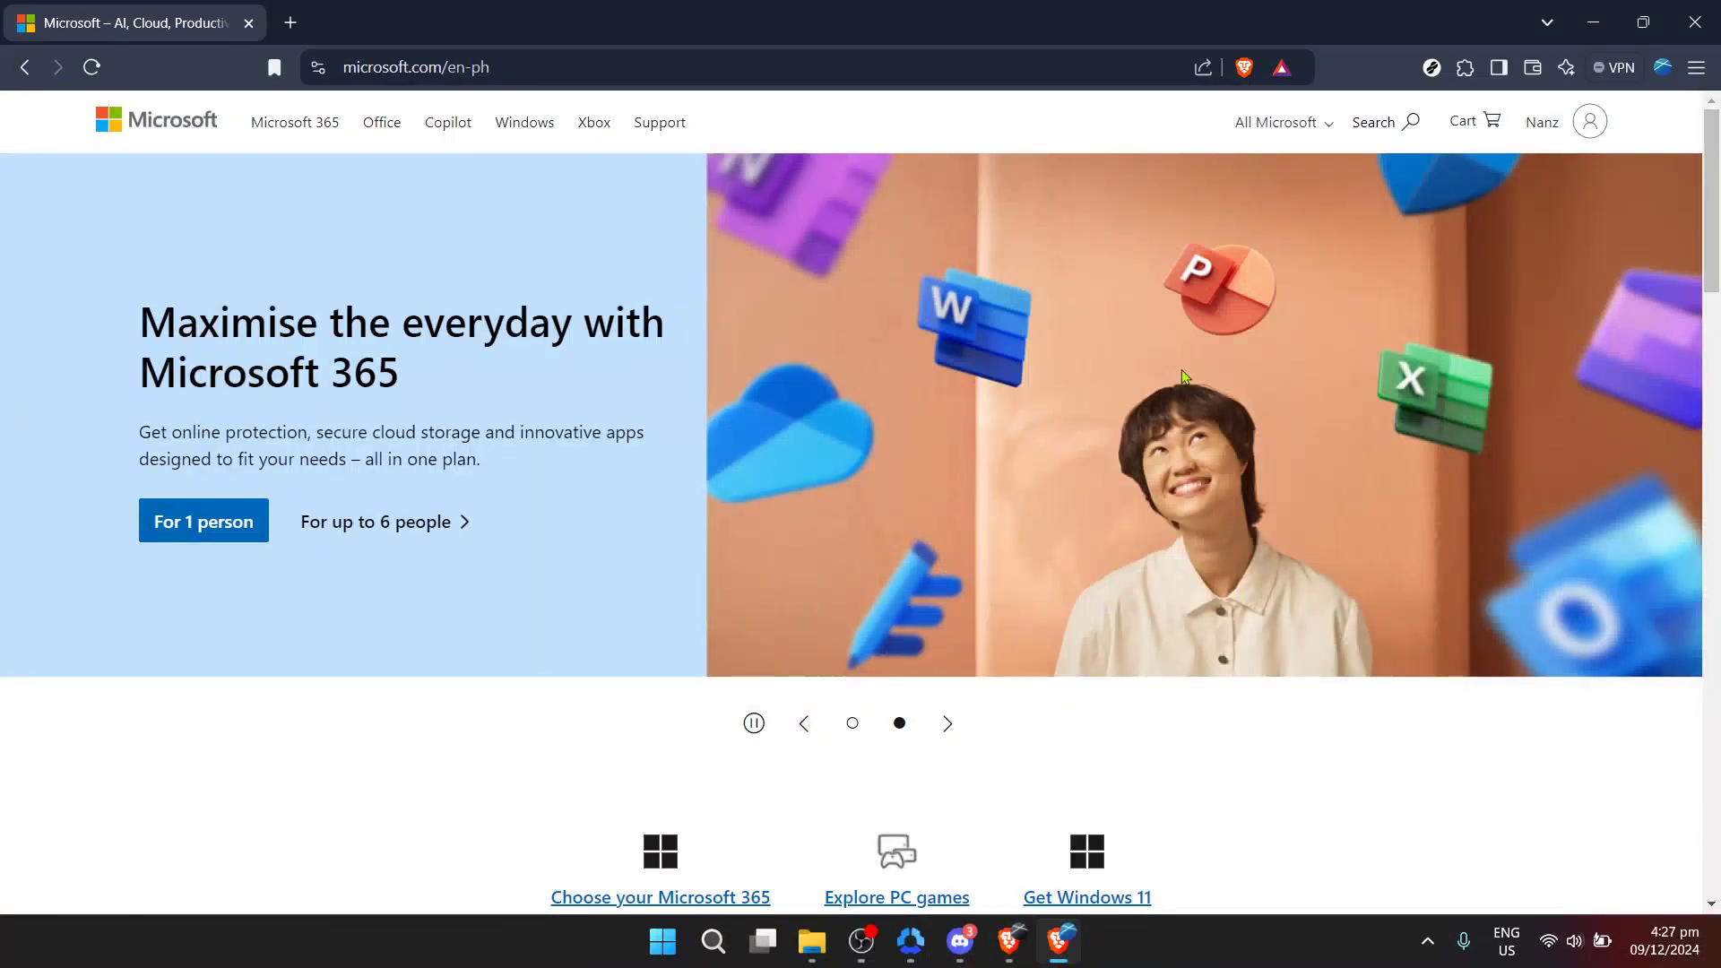
Sign out of the Microsoft account and enter the account e-mail on the login page
{"action": "left_click", "coordinate": [1586, 121]}
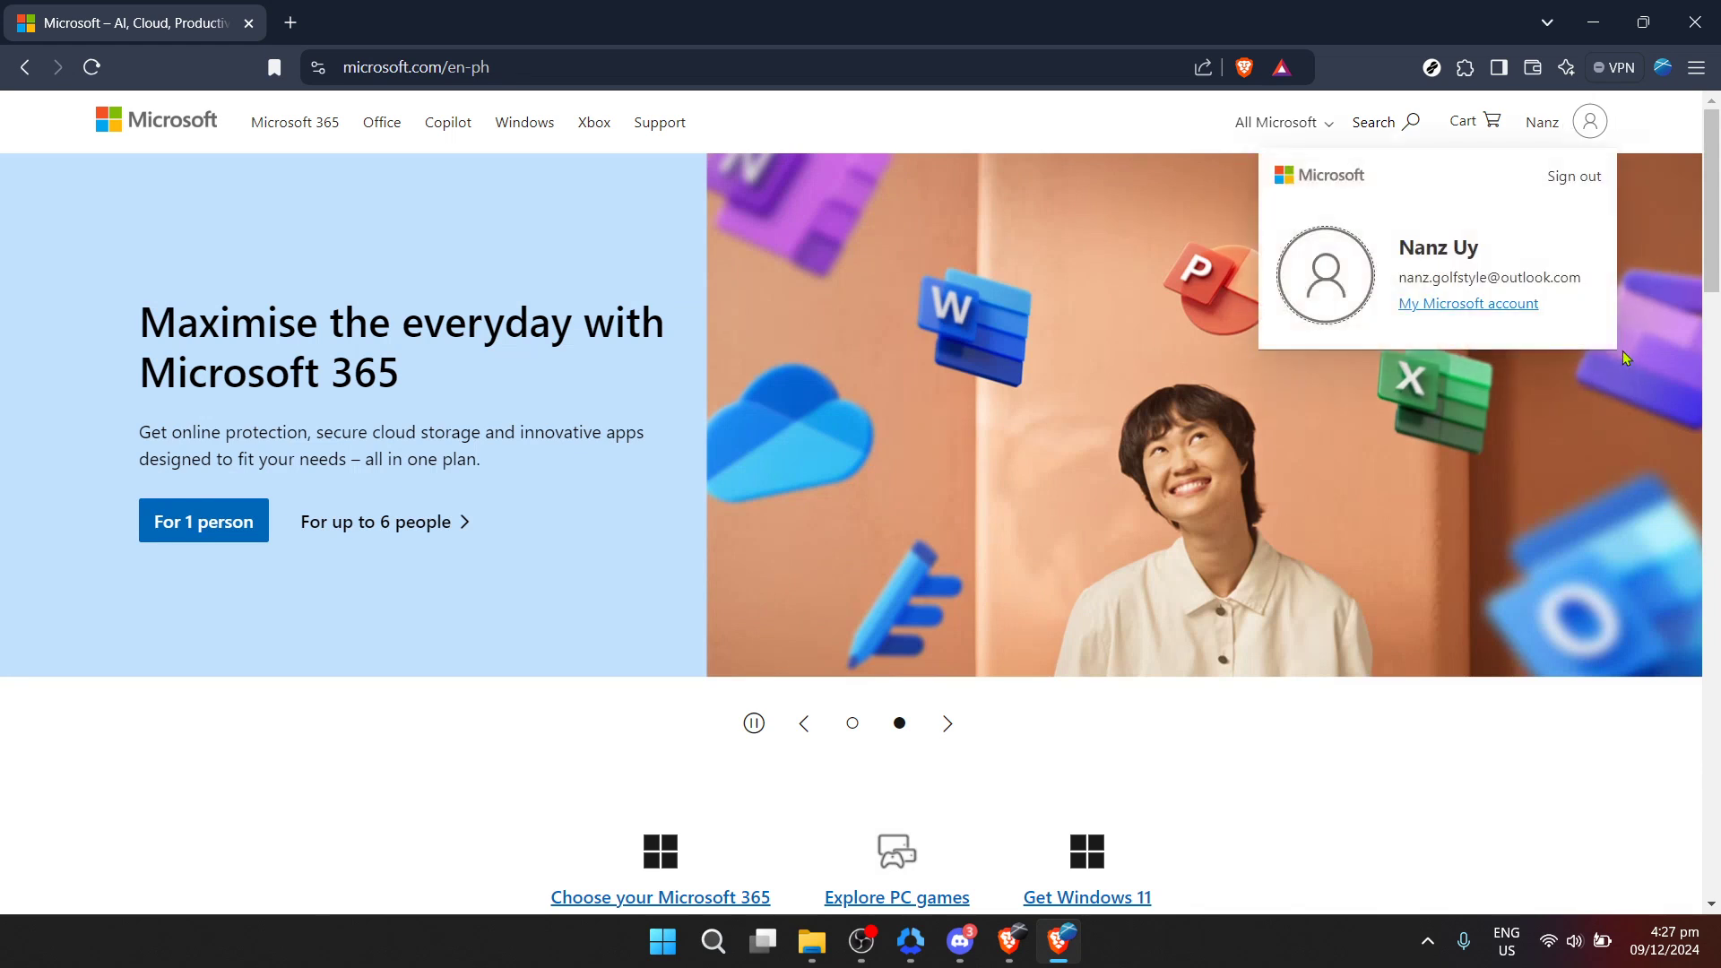
{"action": "left_click", "coordinate": [1572, 176]}
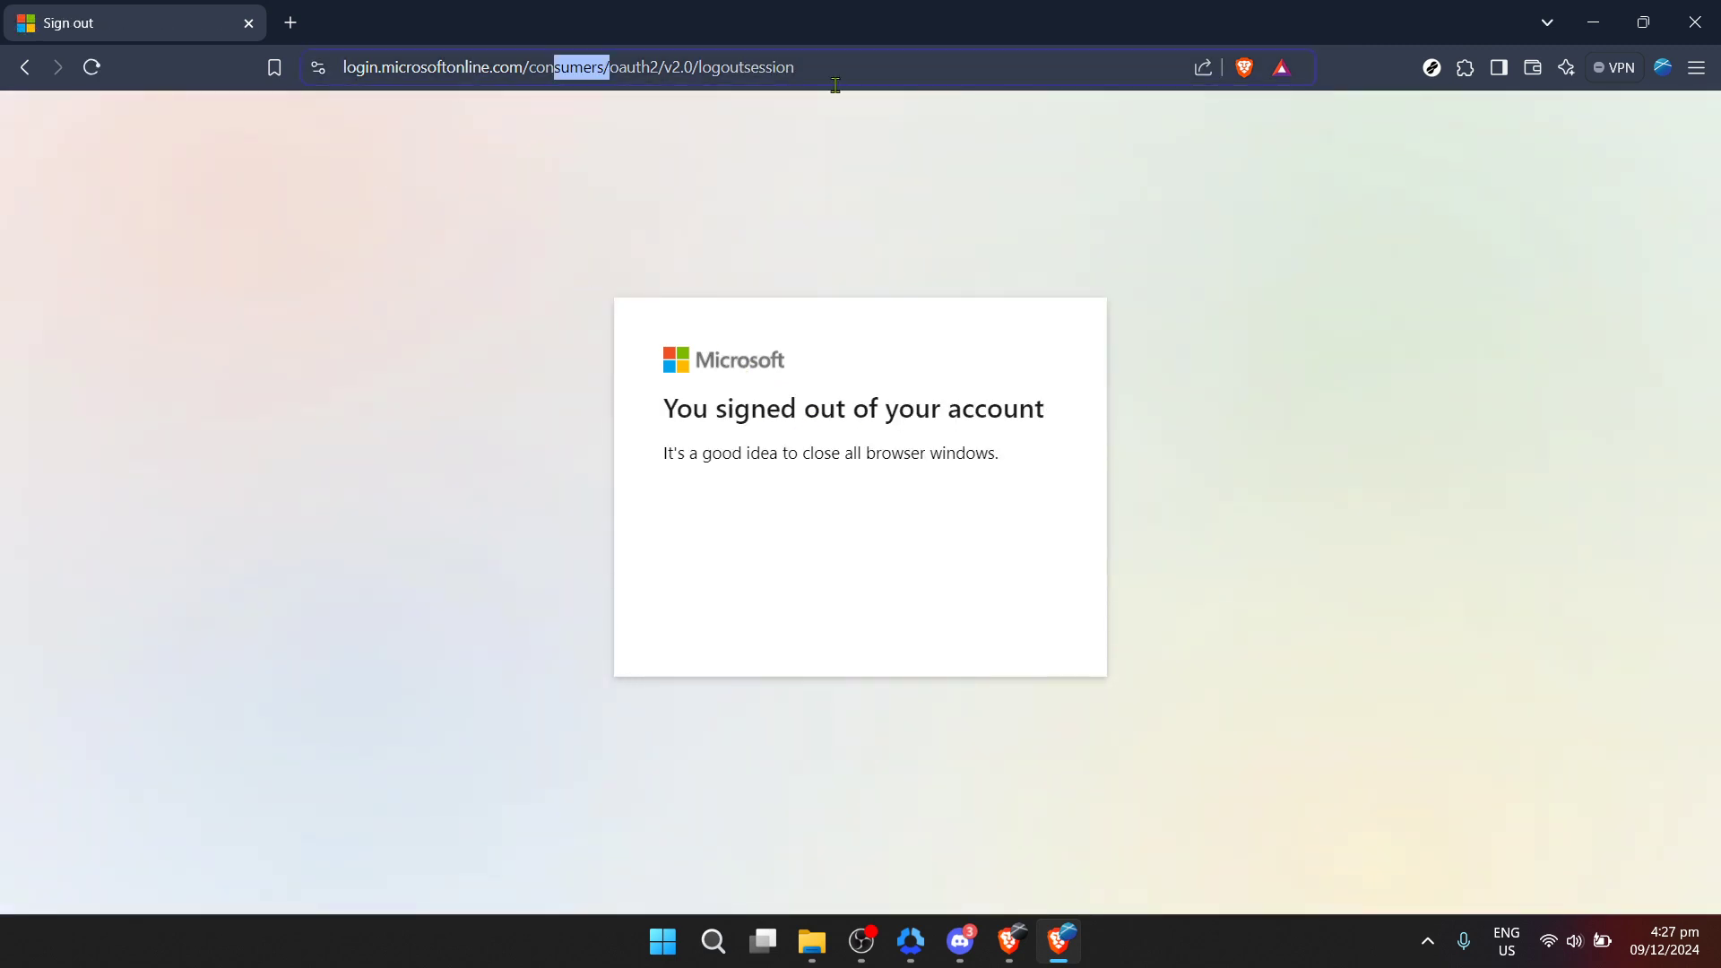
{"action": "type", "text": "https://login.microsoftonline.com/c"}
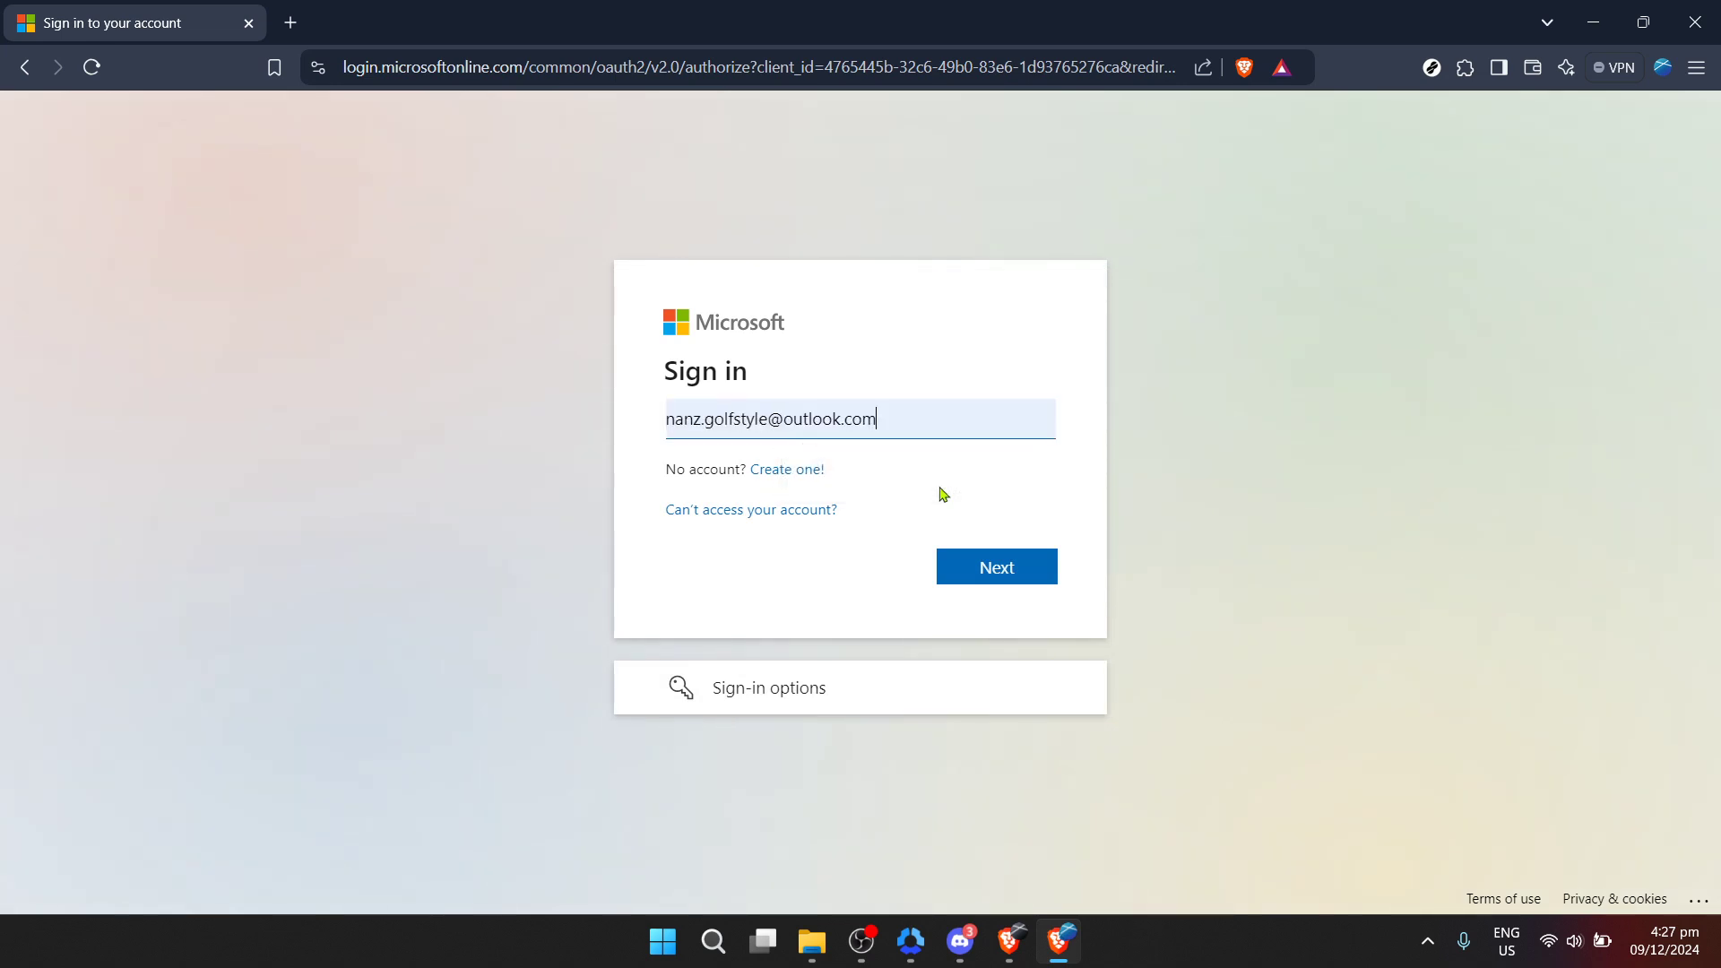
Sign back in with the password and confirm staying signed in
{"action": "left_click", "coordinate": [993, 566]}
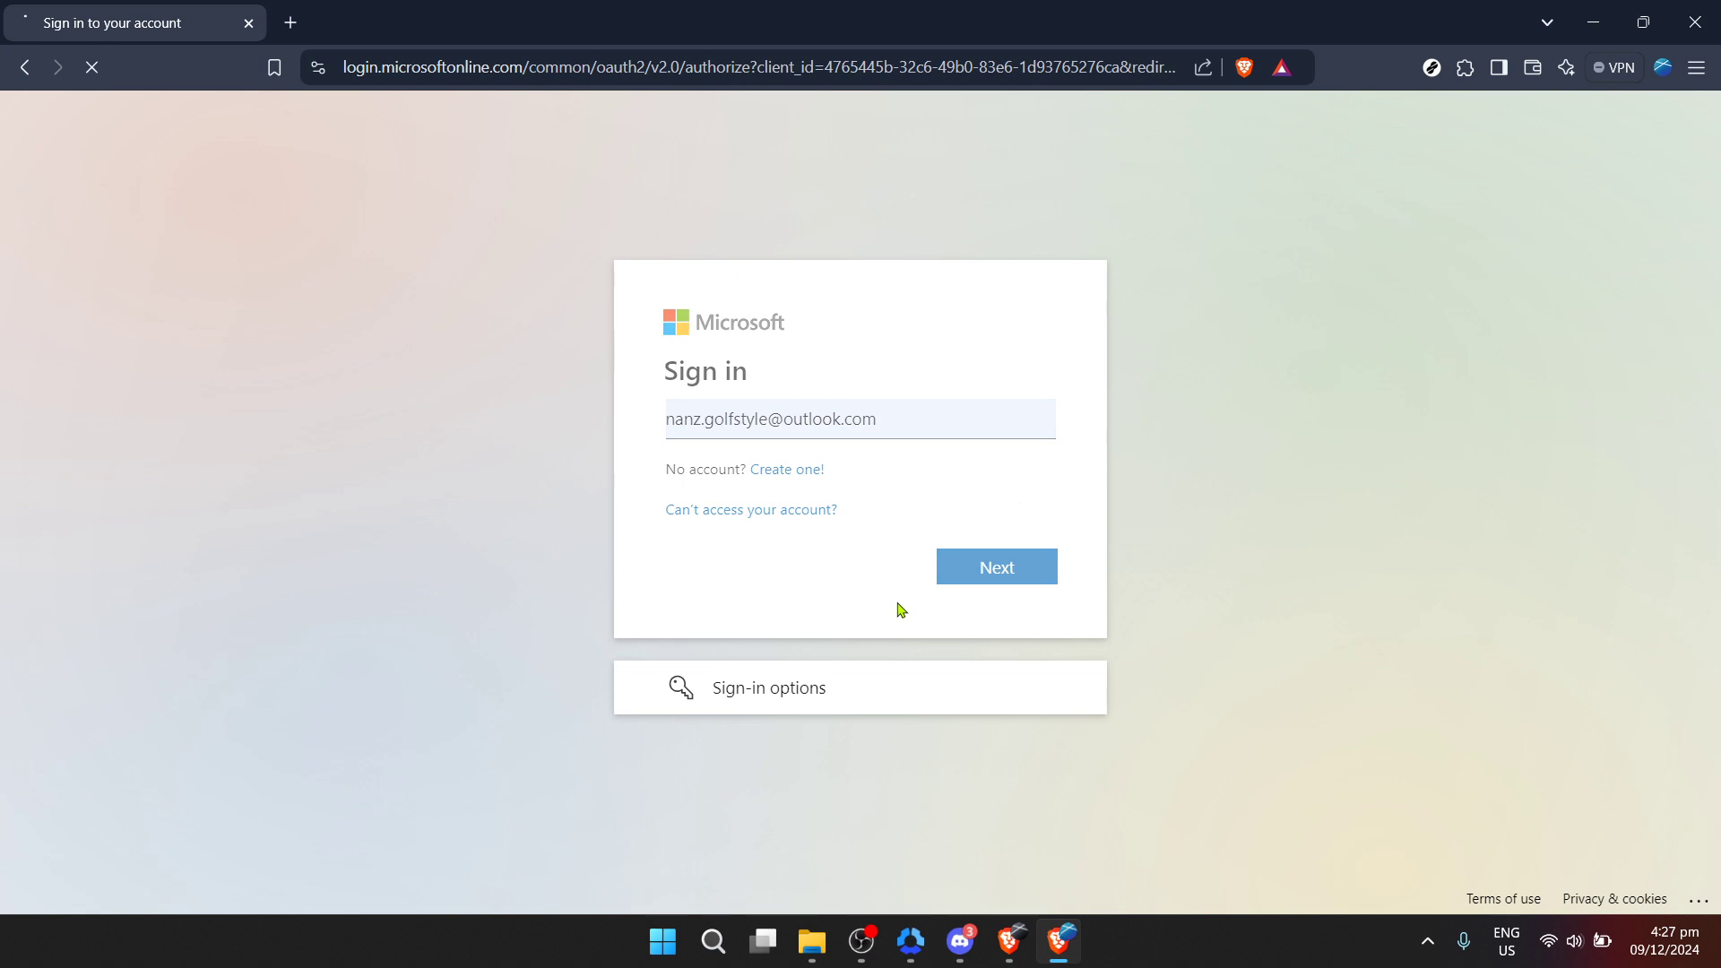
{"action": "left_click", "coordinate": [993, 567]}
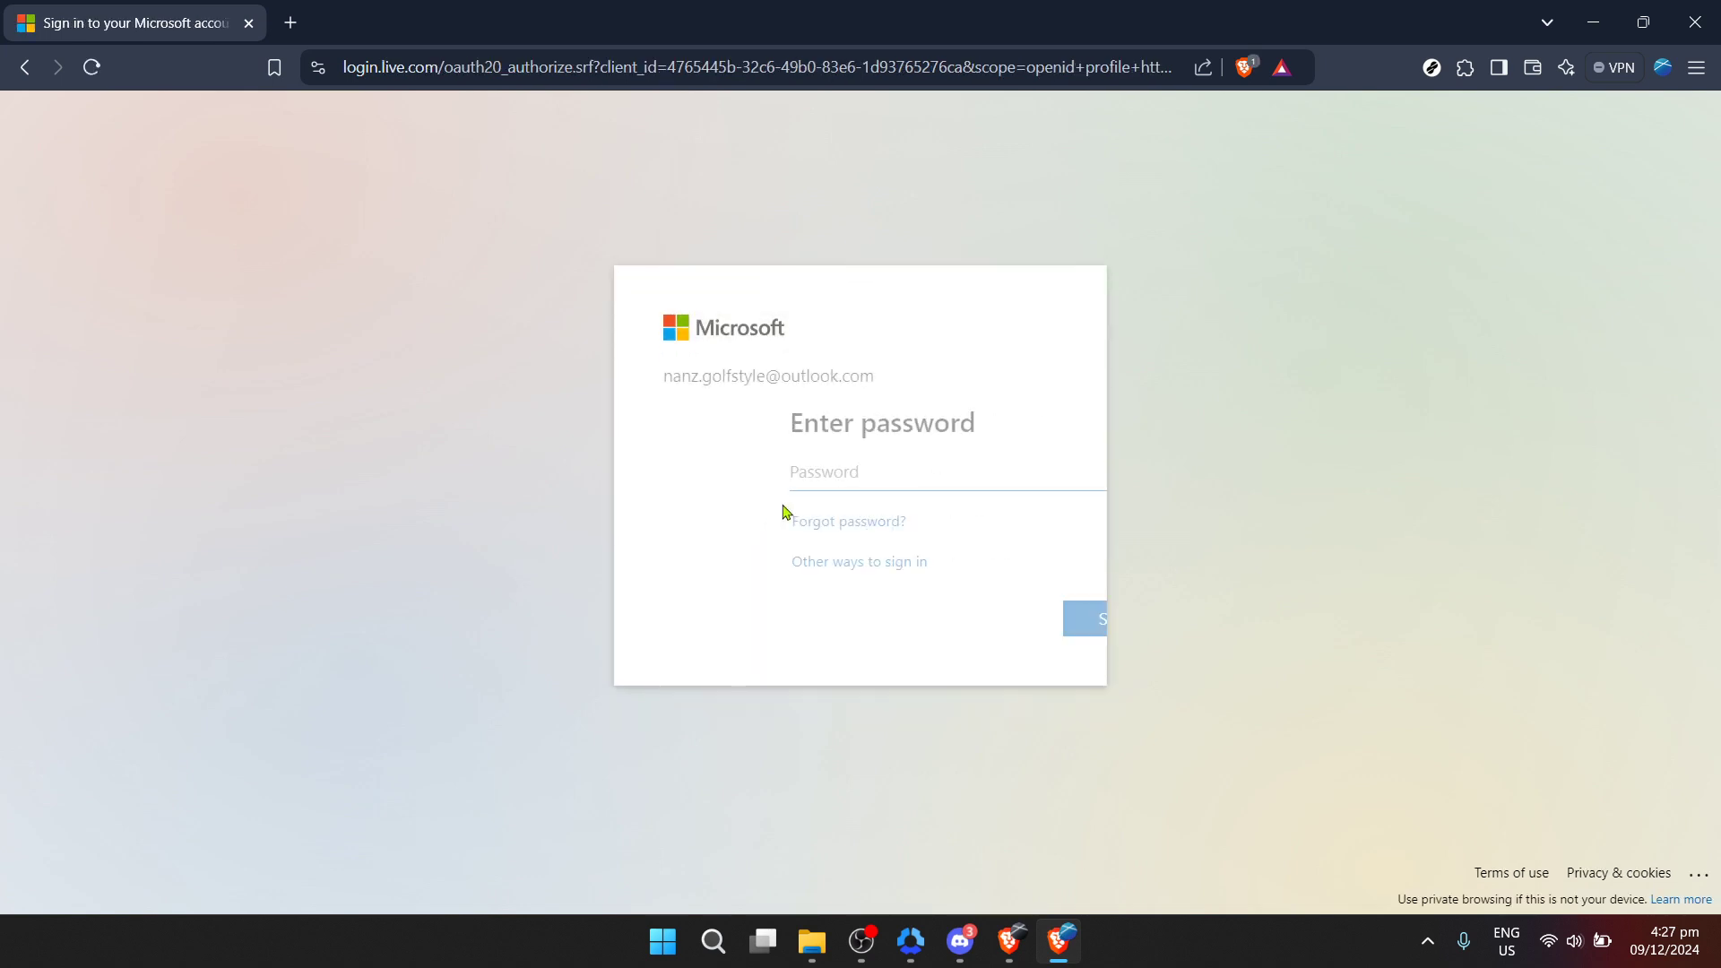
{"action": "left_click", "coordinate": [860, 471]}
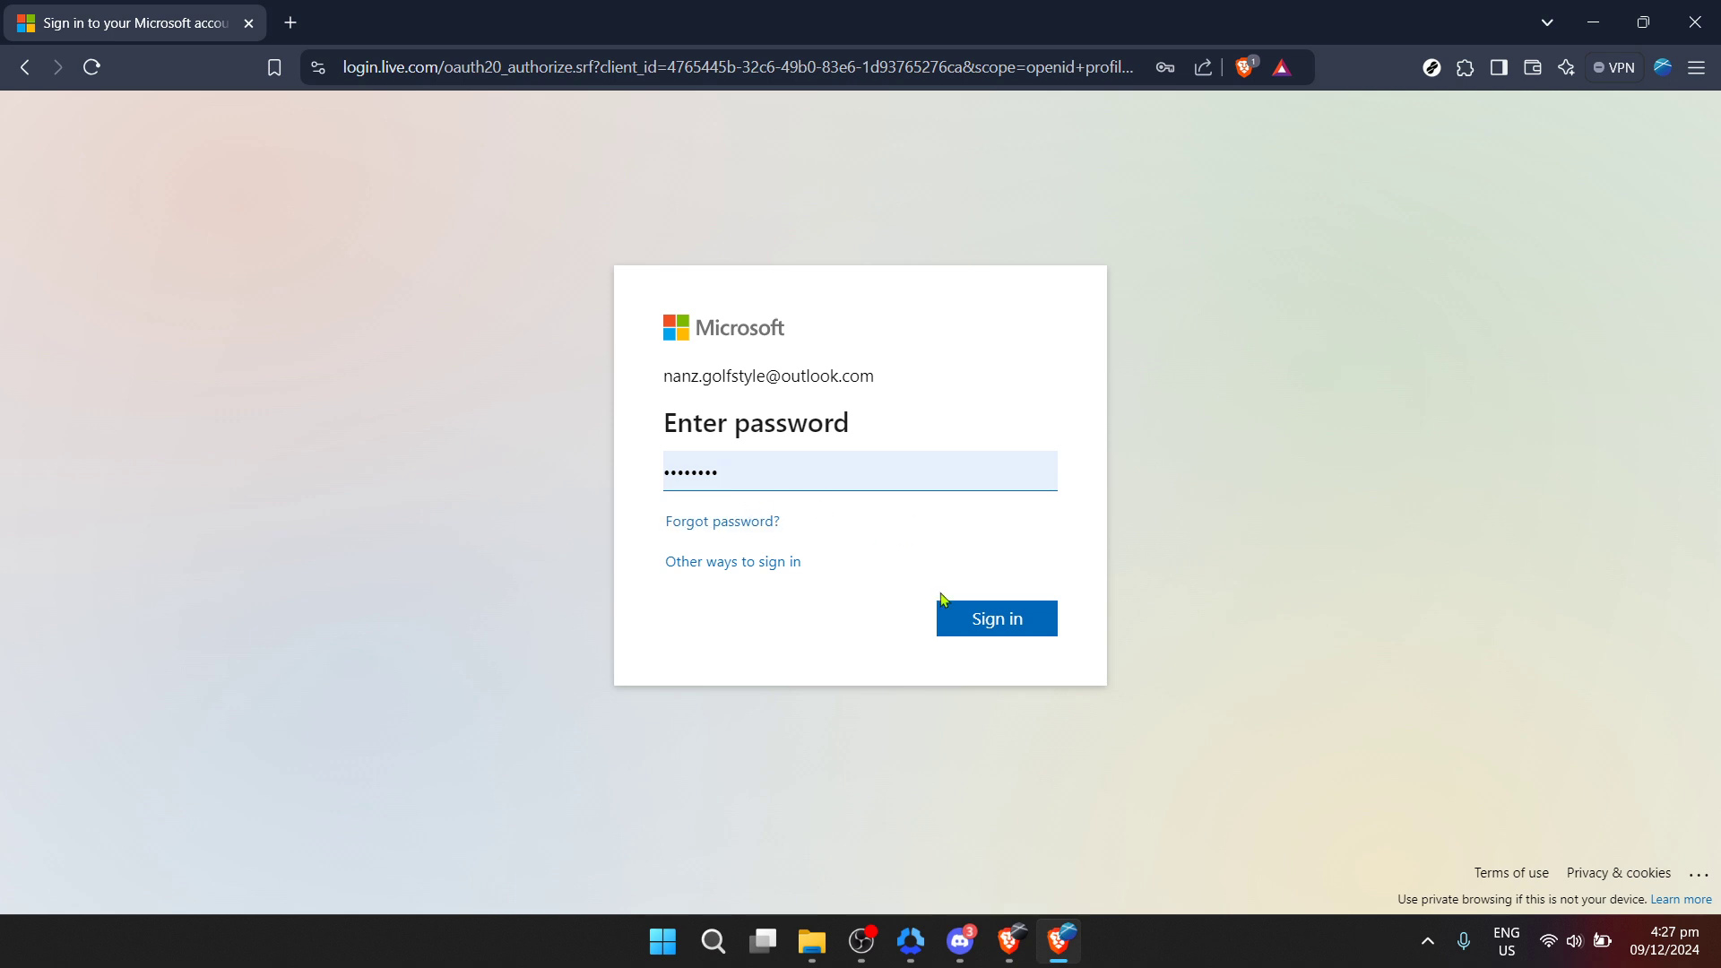
{"action": "left_click", "coordinate": [994, 617]}
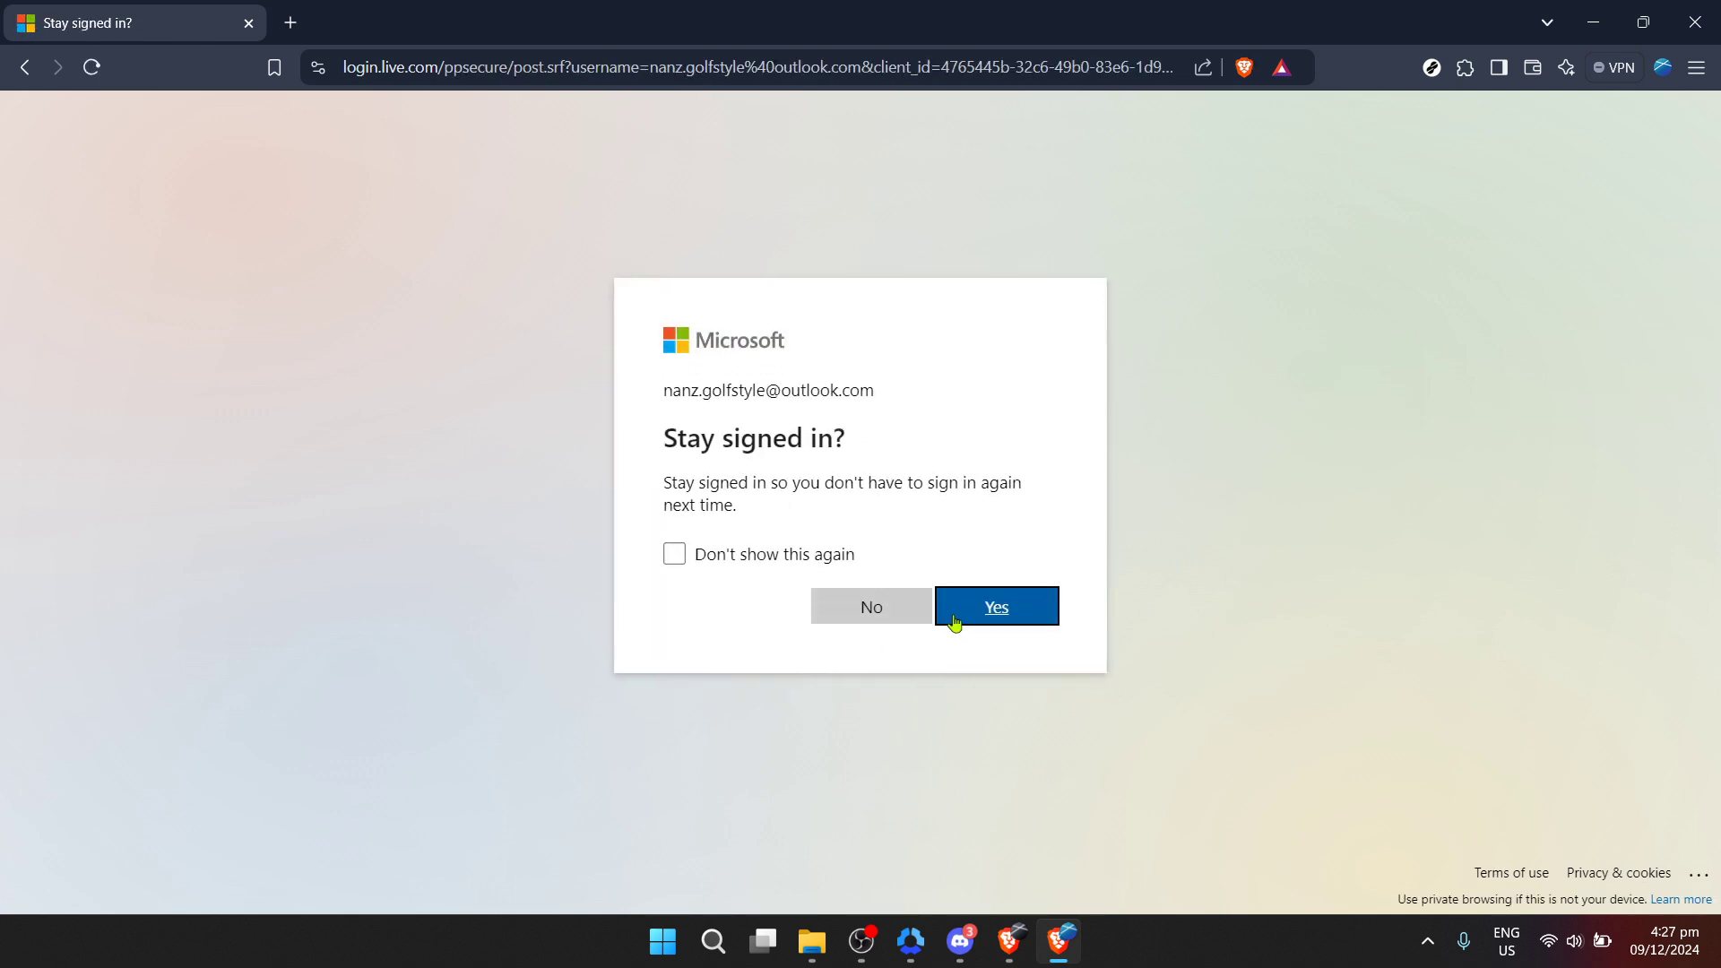
{"action": "left_click", "coordinate": [994, 605]}
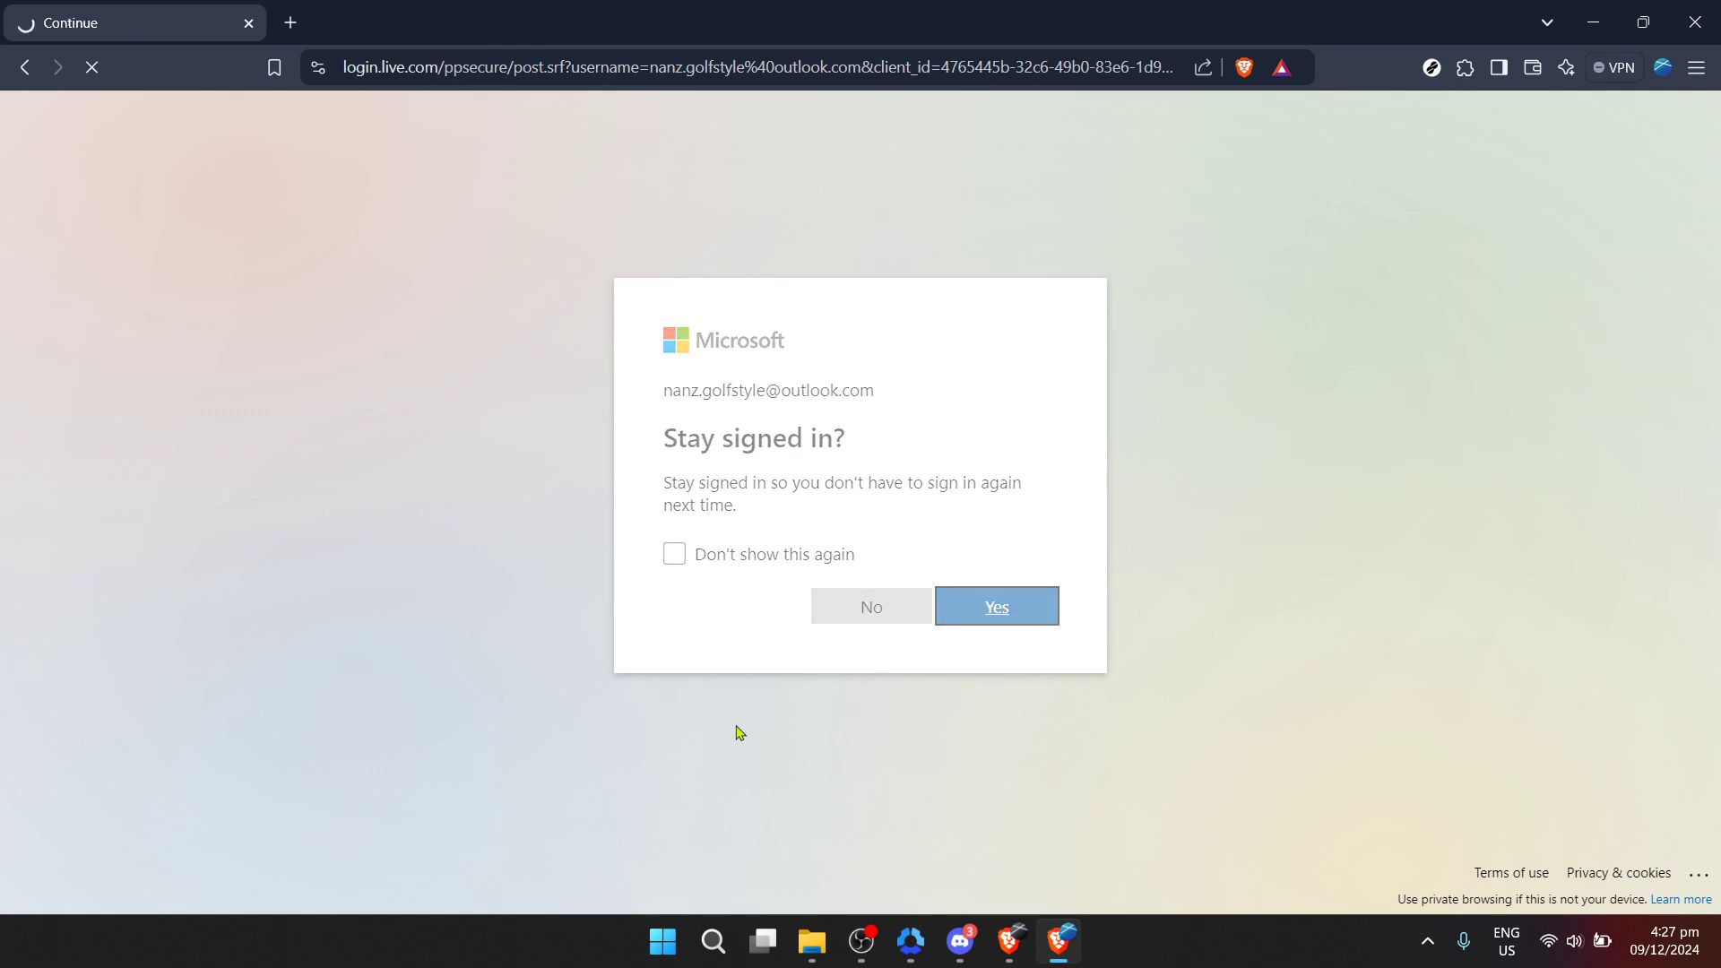
Dismiss the Favorites and My Content tips on Microsoft 365 home and open the app launcher
{"action": "left_click", "coordinate": [993, 605]}
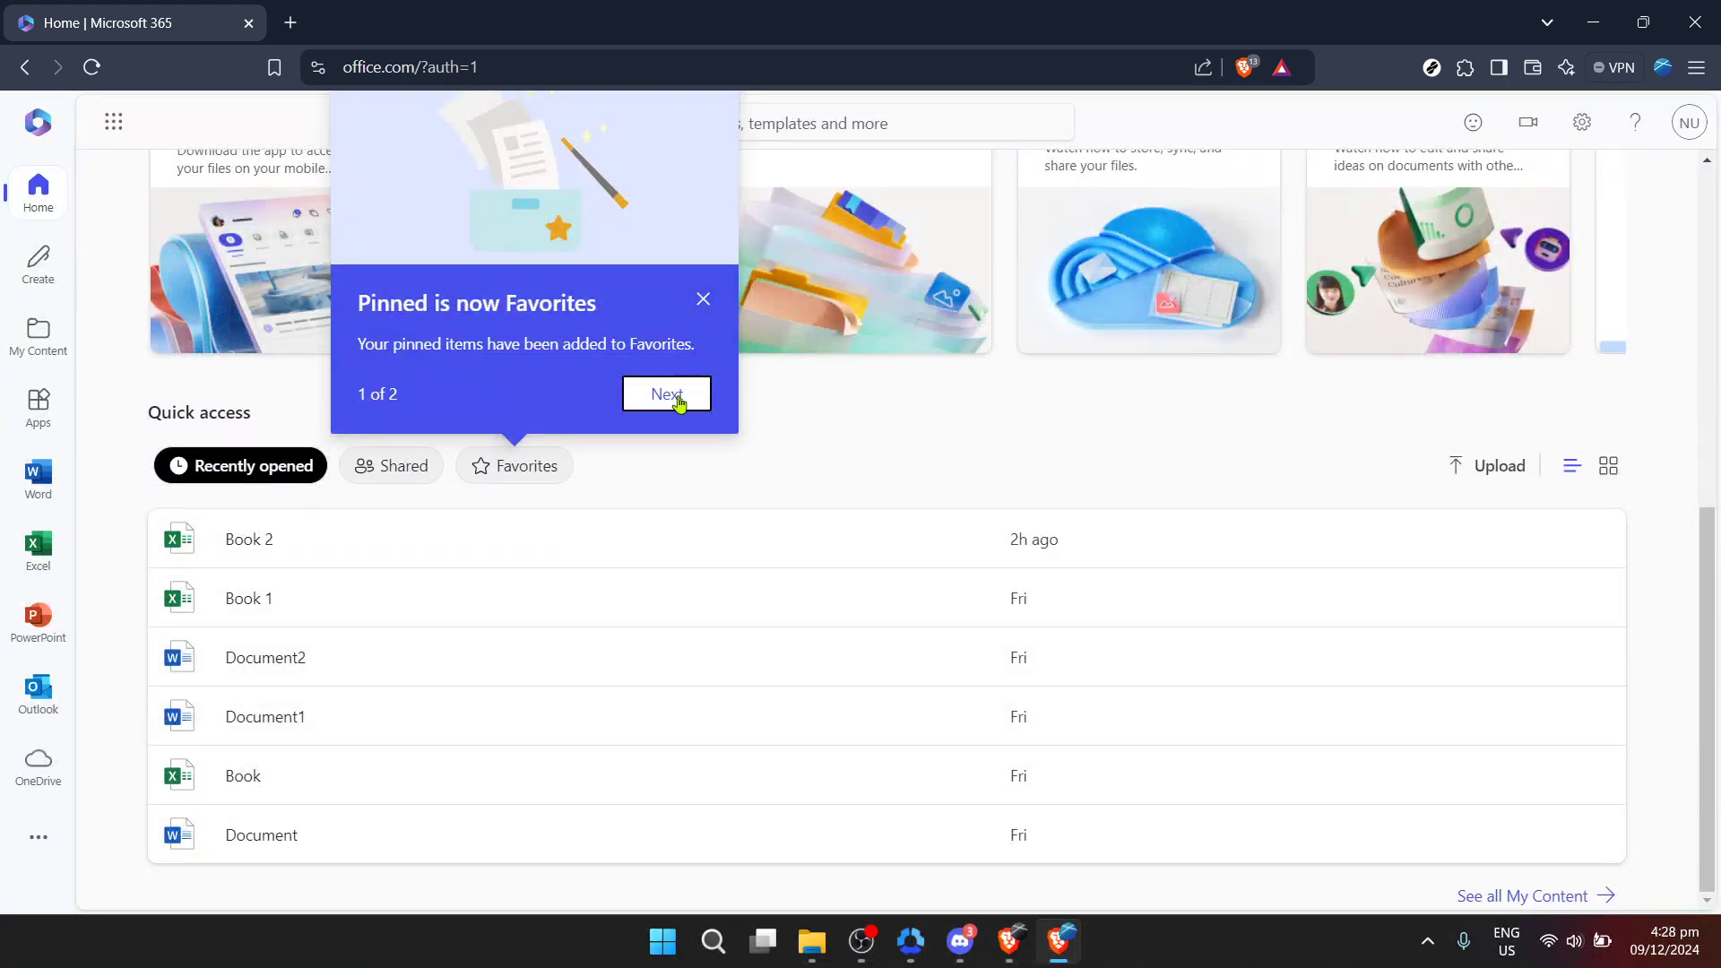
{"action": "left_click", "coordinate": [666, 394]}
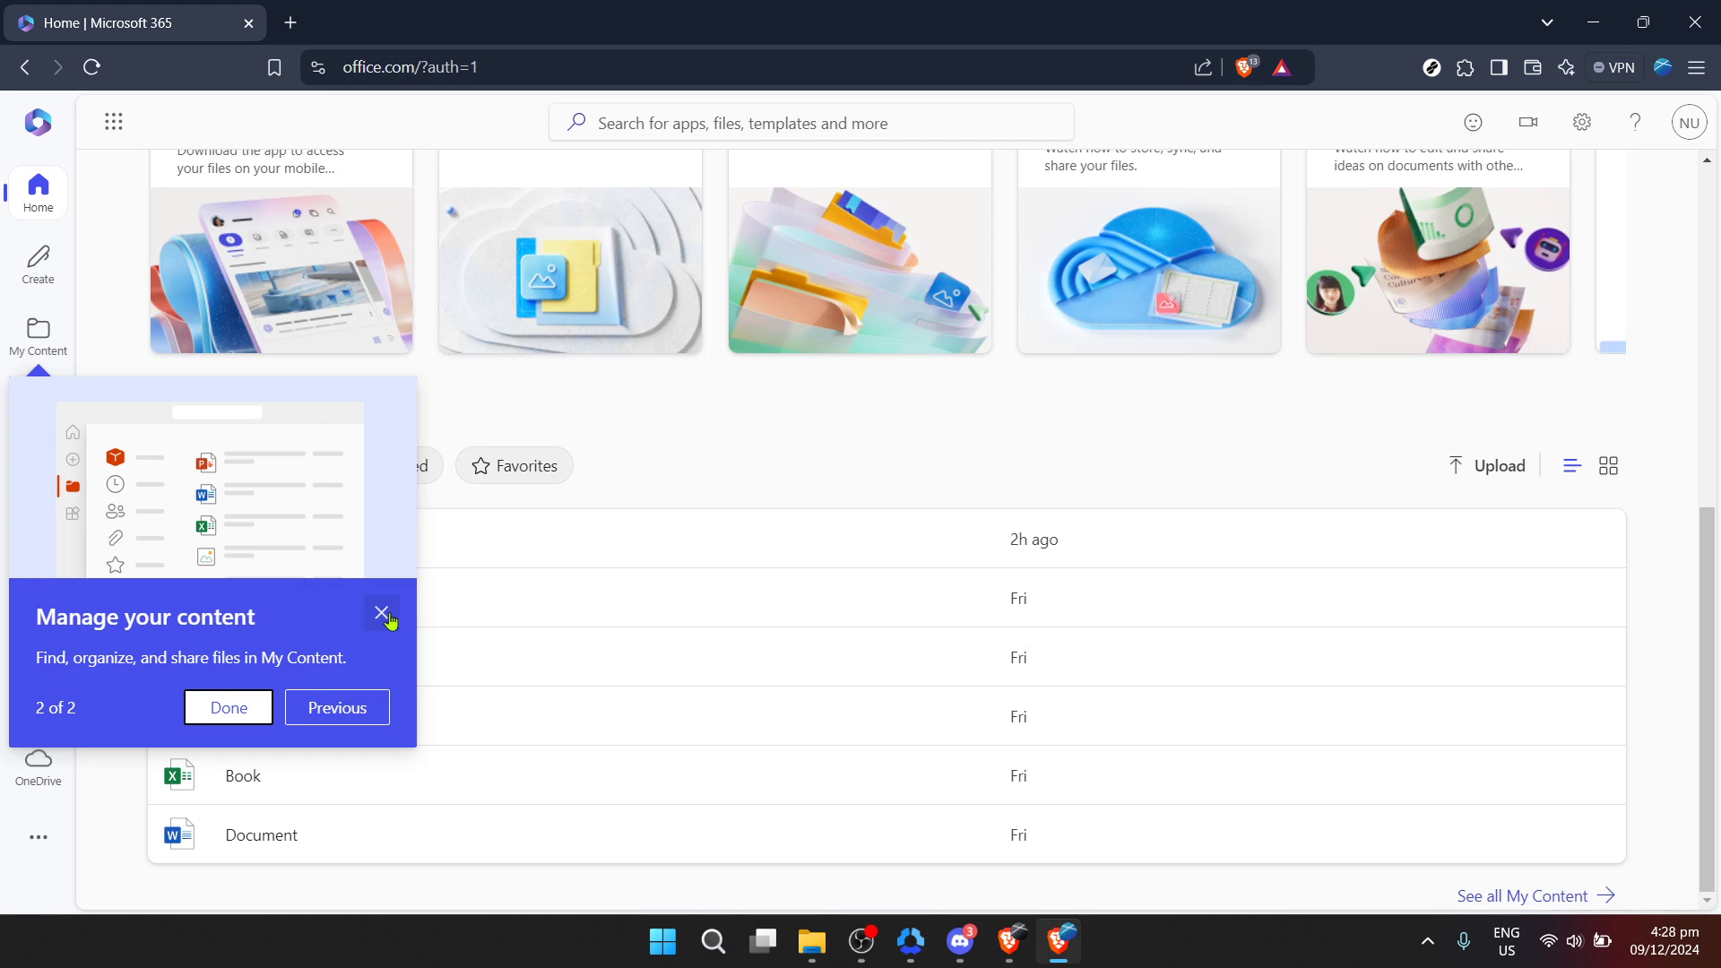
{"action": "left_click", "coordinate": [383, 612]}
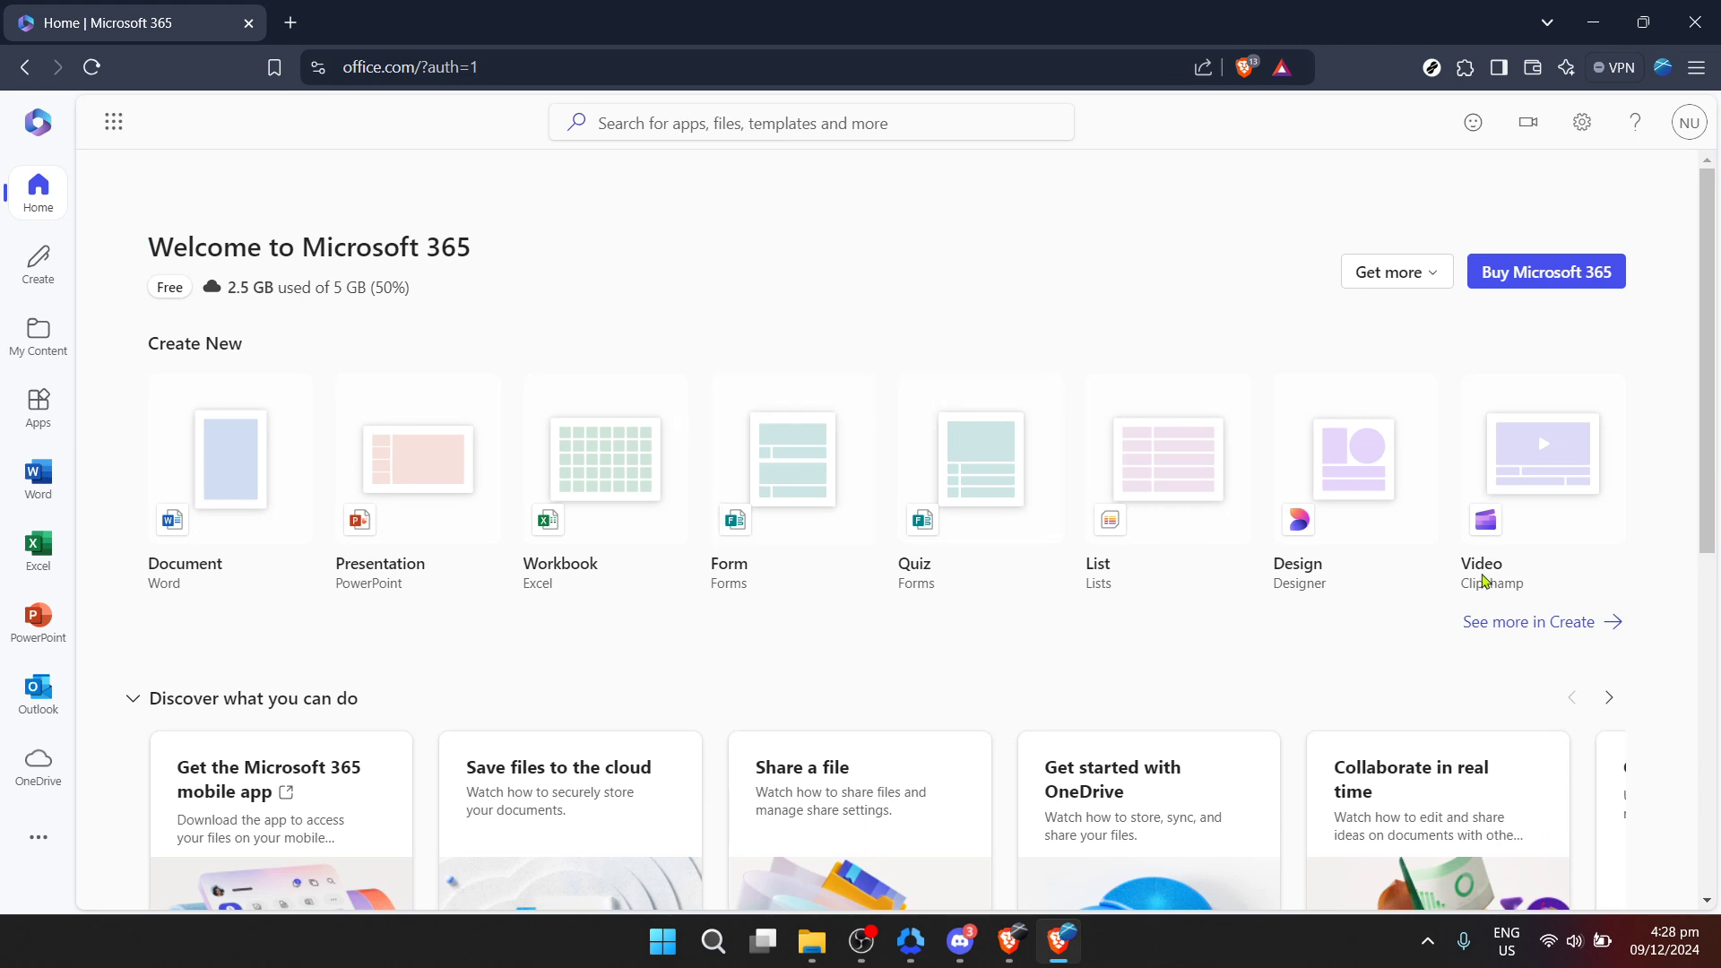
{"action": "mouse_move", "coordinate": [976, 366]}
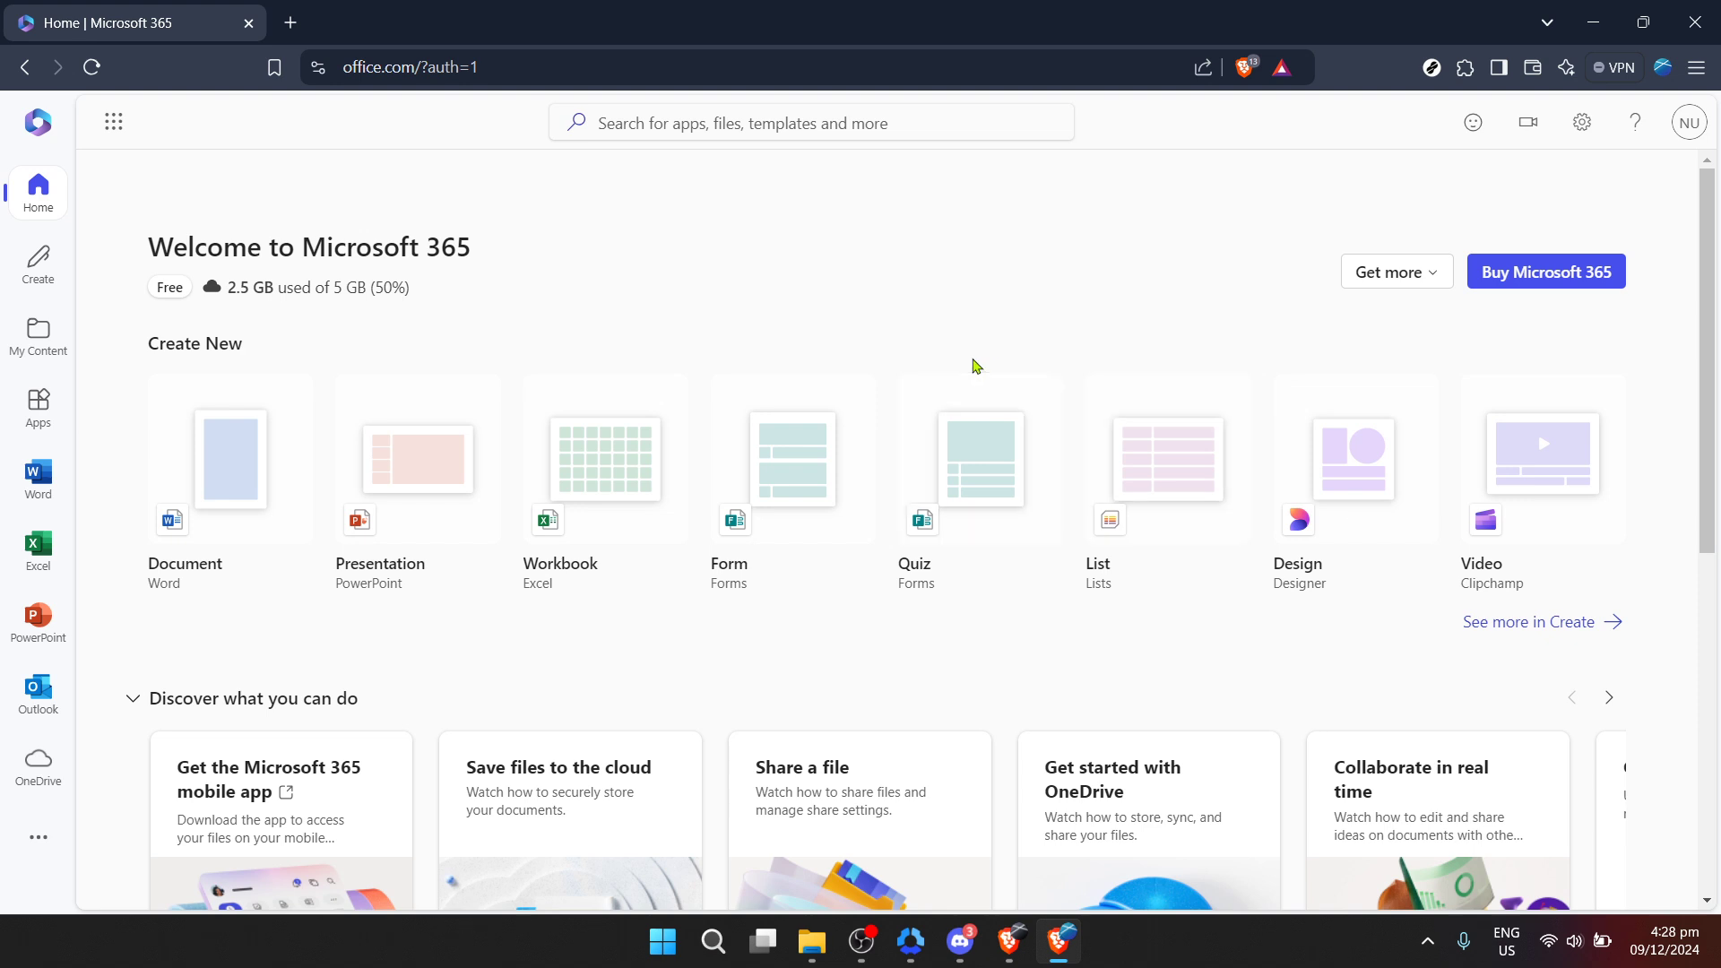
{"action": "mouse_move", "coordinate": [637, 233]}
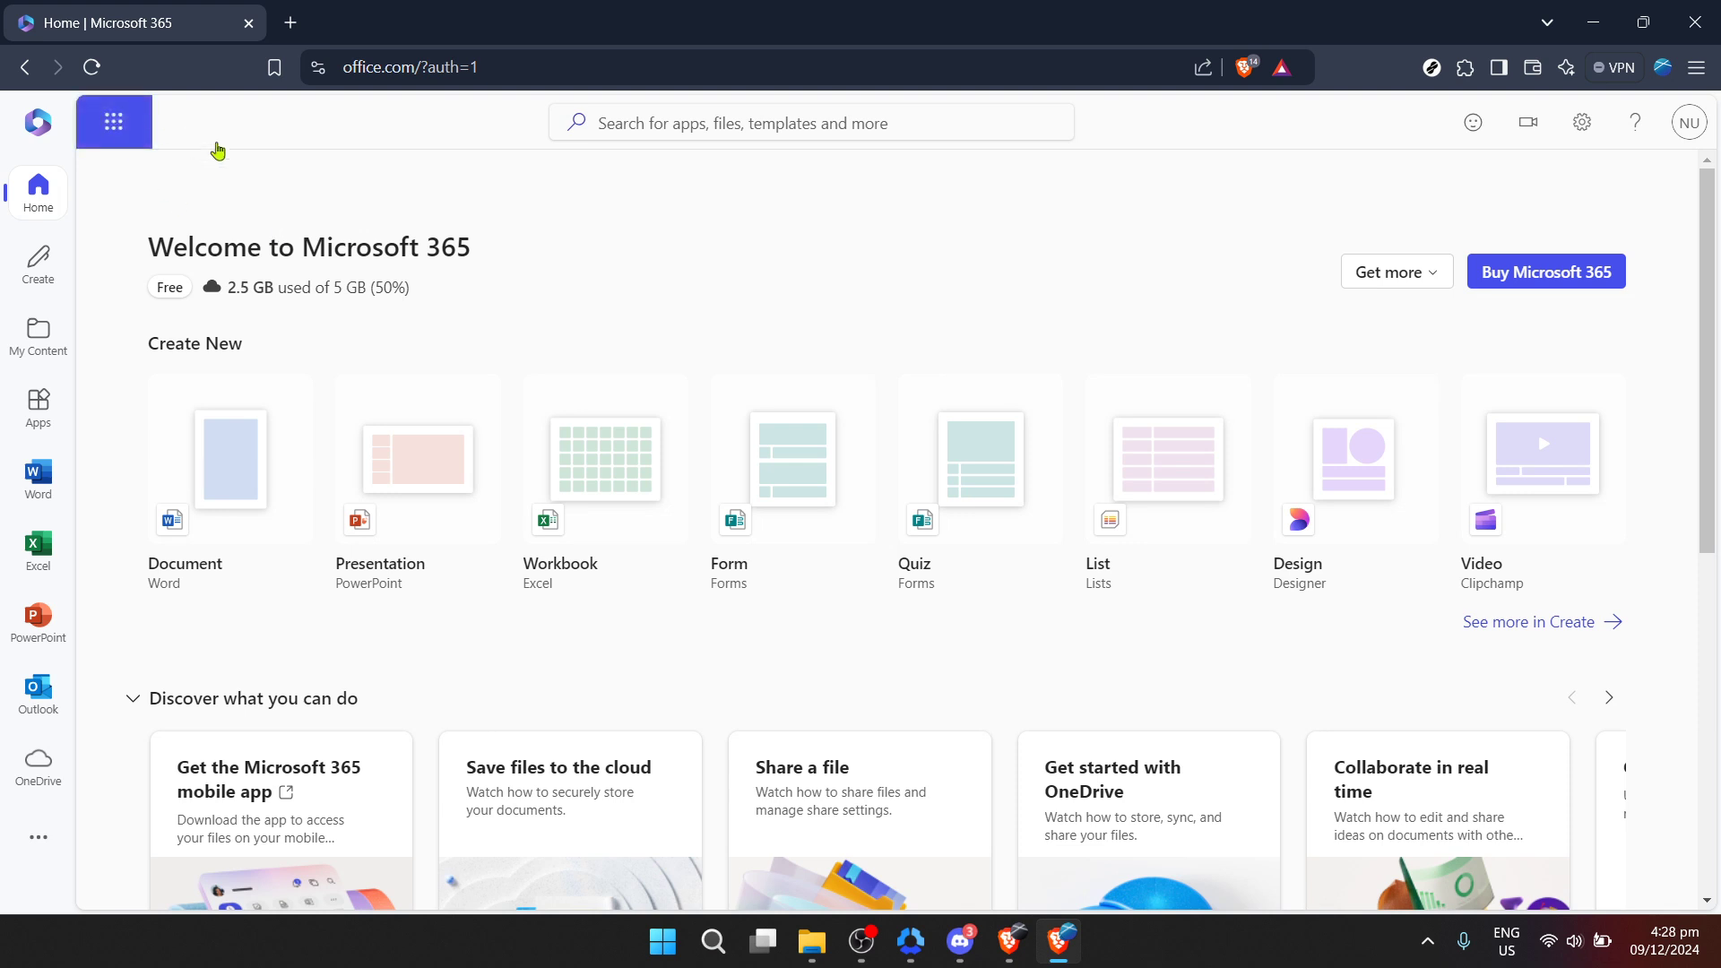
{"action": "left_click", "coordinate": [113, 122]}
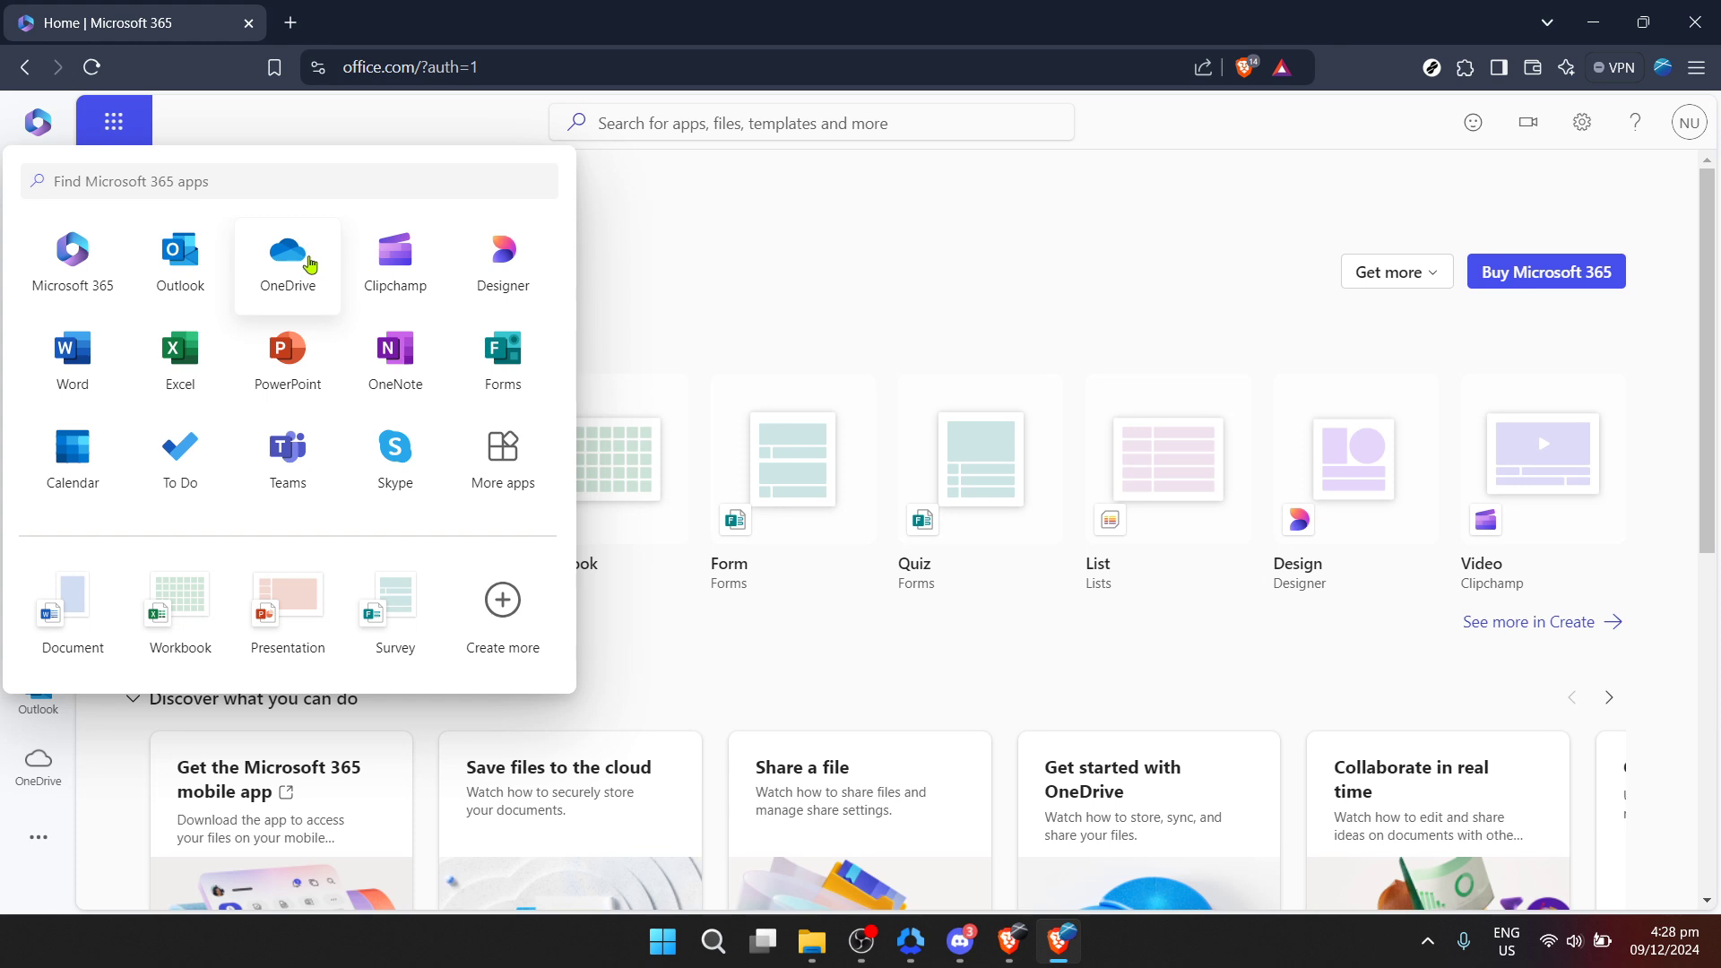
Launch OneDrive from the app launcher, sign in, and show My files
{"action": "left_click", "coordinate": [287, 254]}
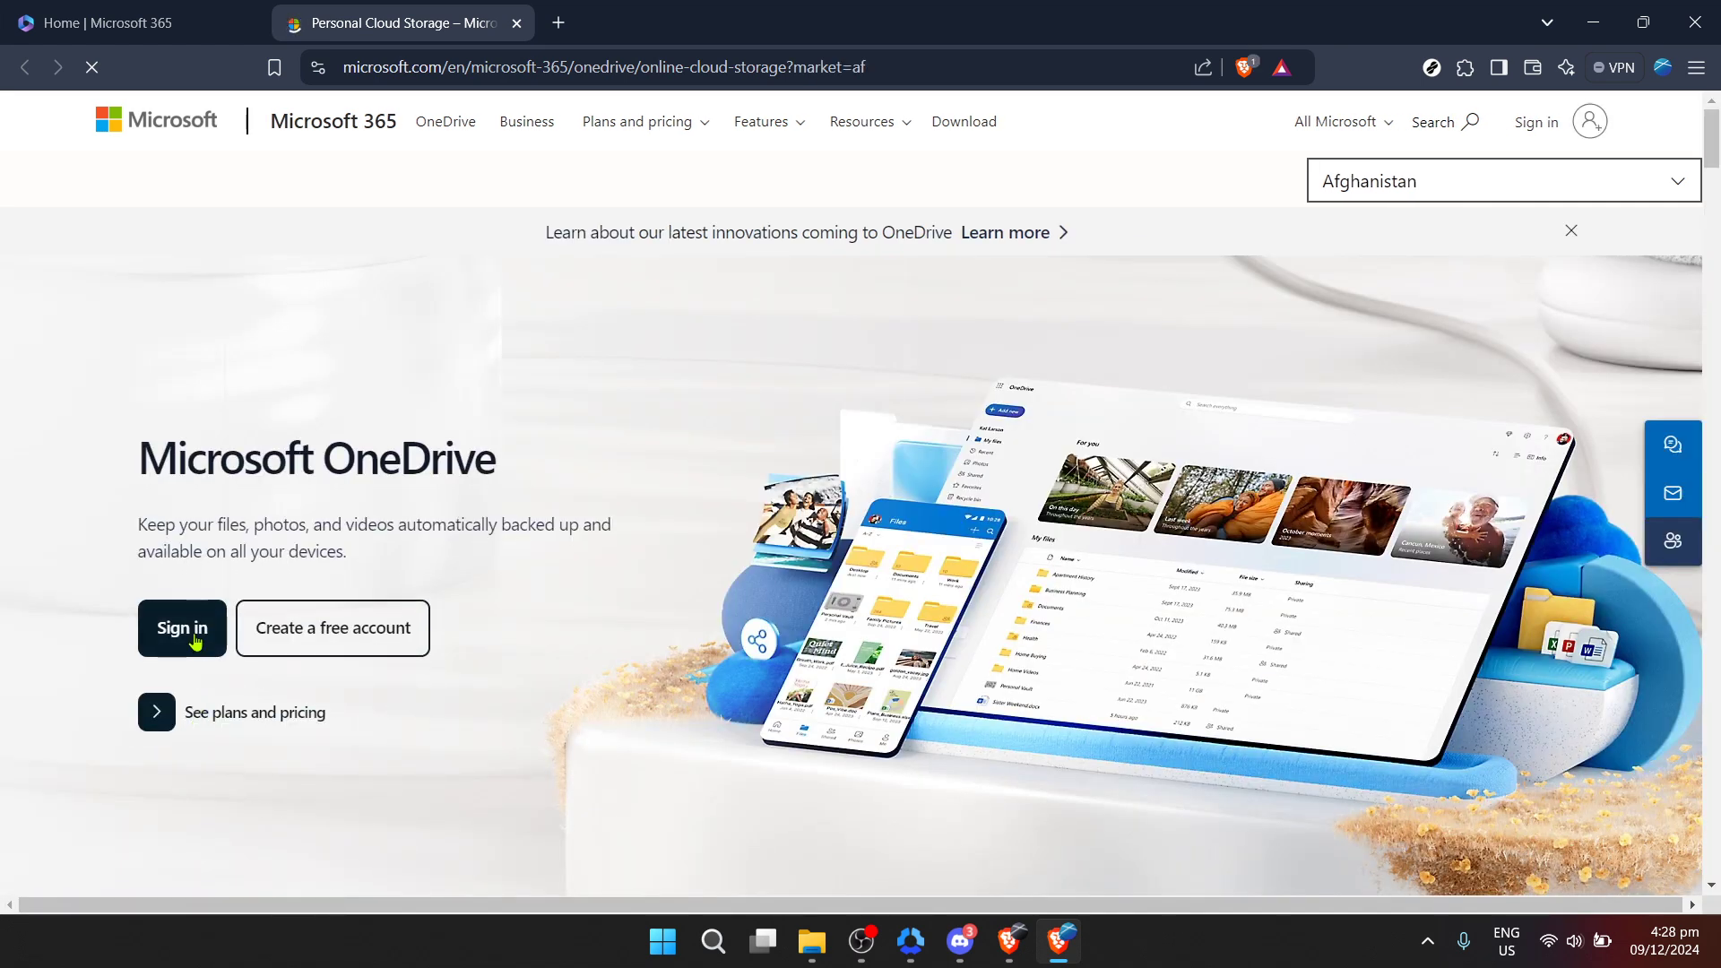
{"action": "left_click", "coordinate": [182, 629]}
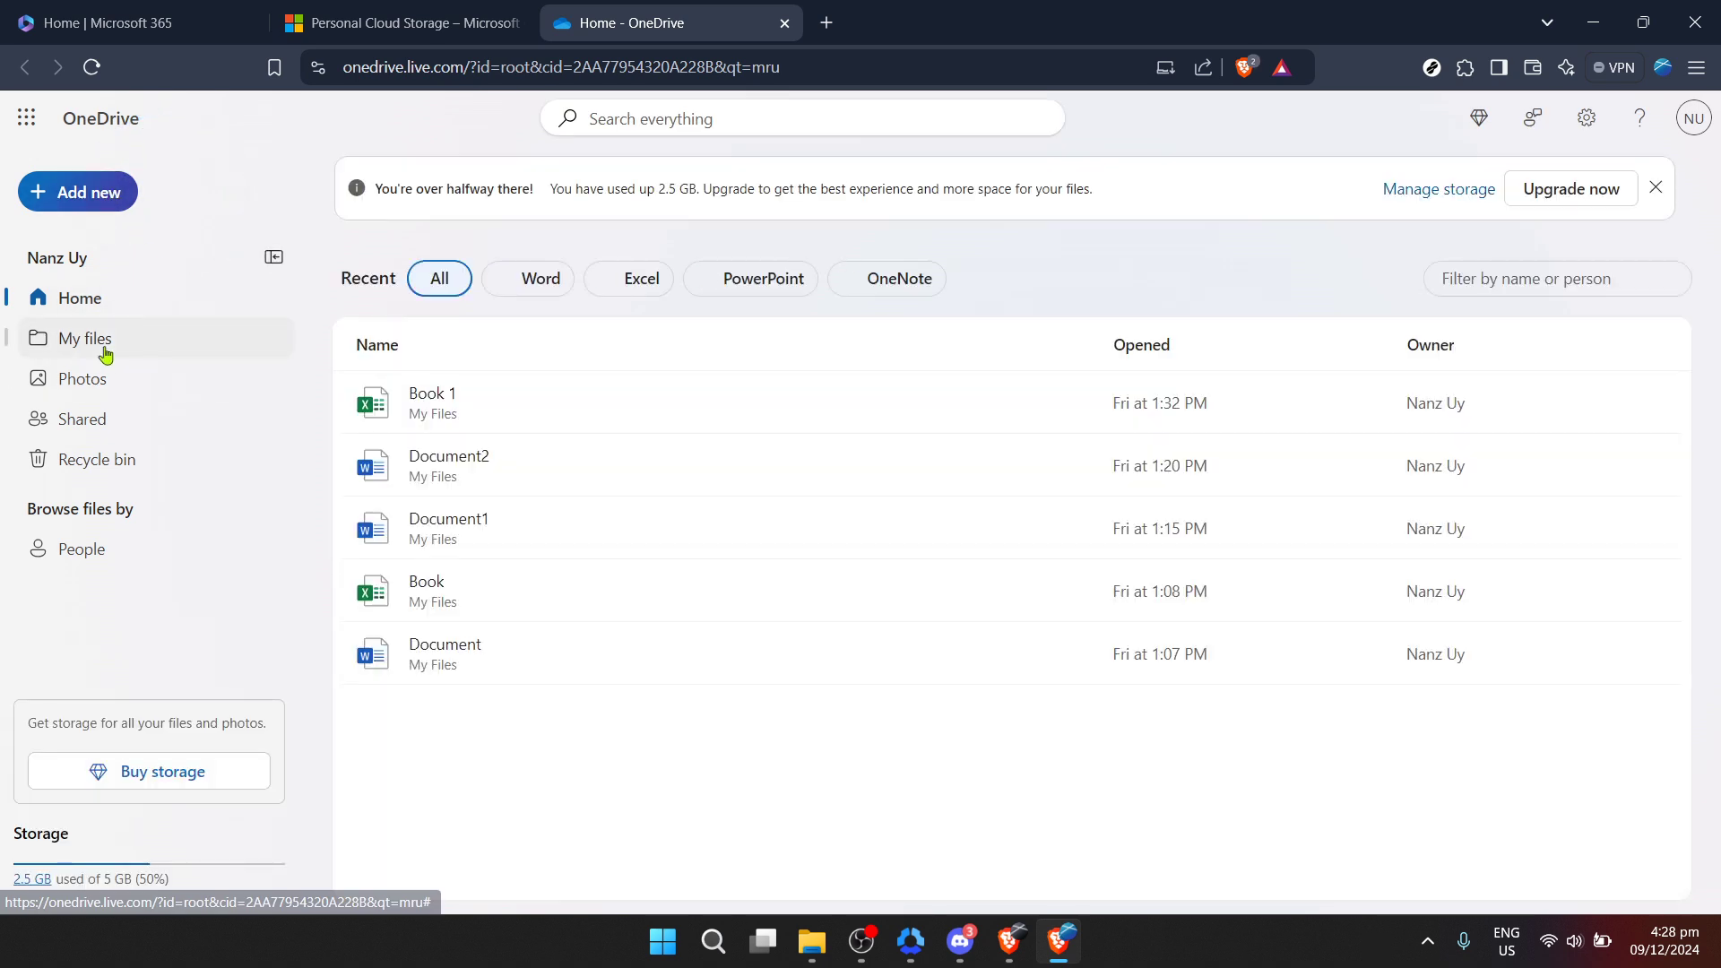
{"action": "left_click", "coordinate": [82, 338]}
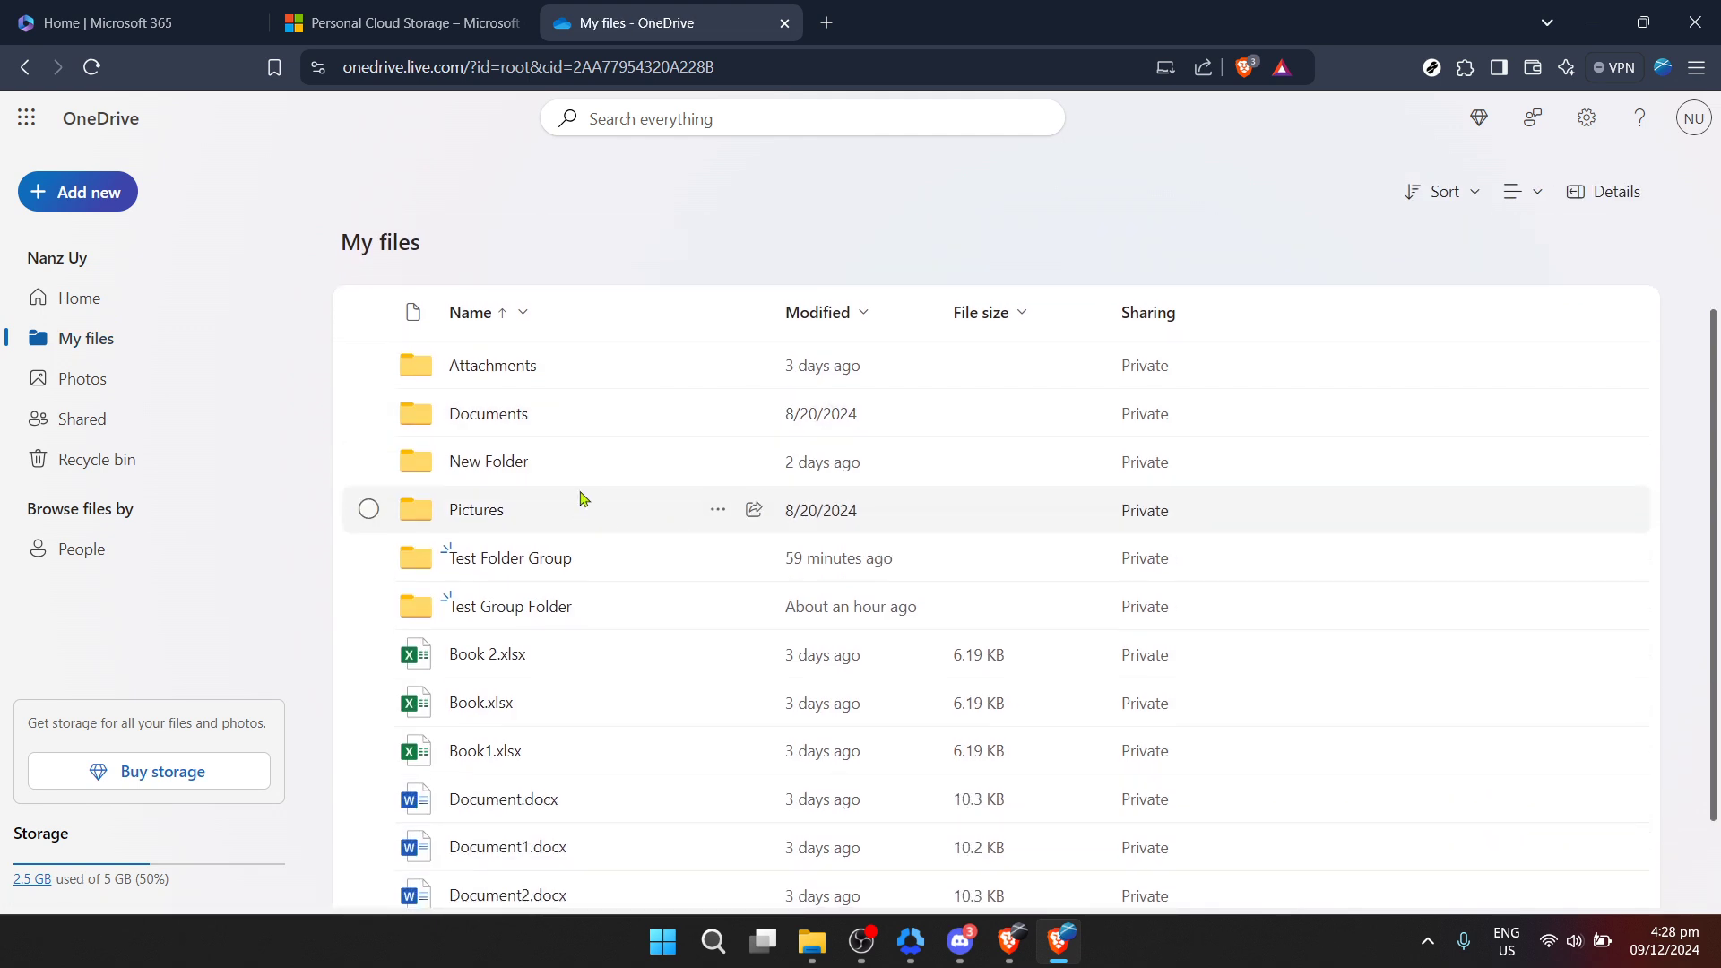
Select New Folder in My files and show its More actions menu
{"action": "left_click", "coordinate": [367, 459]}
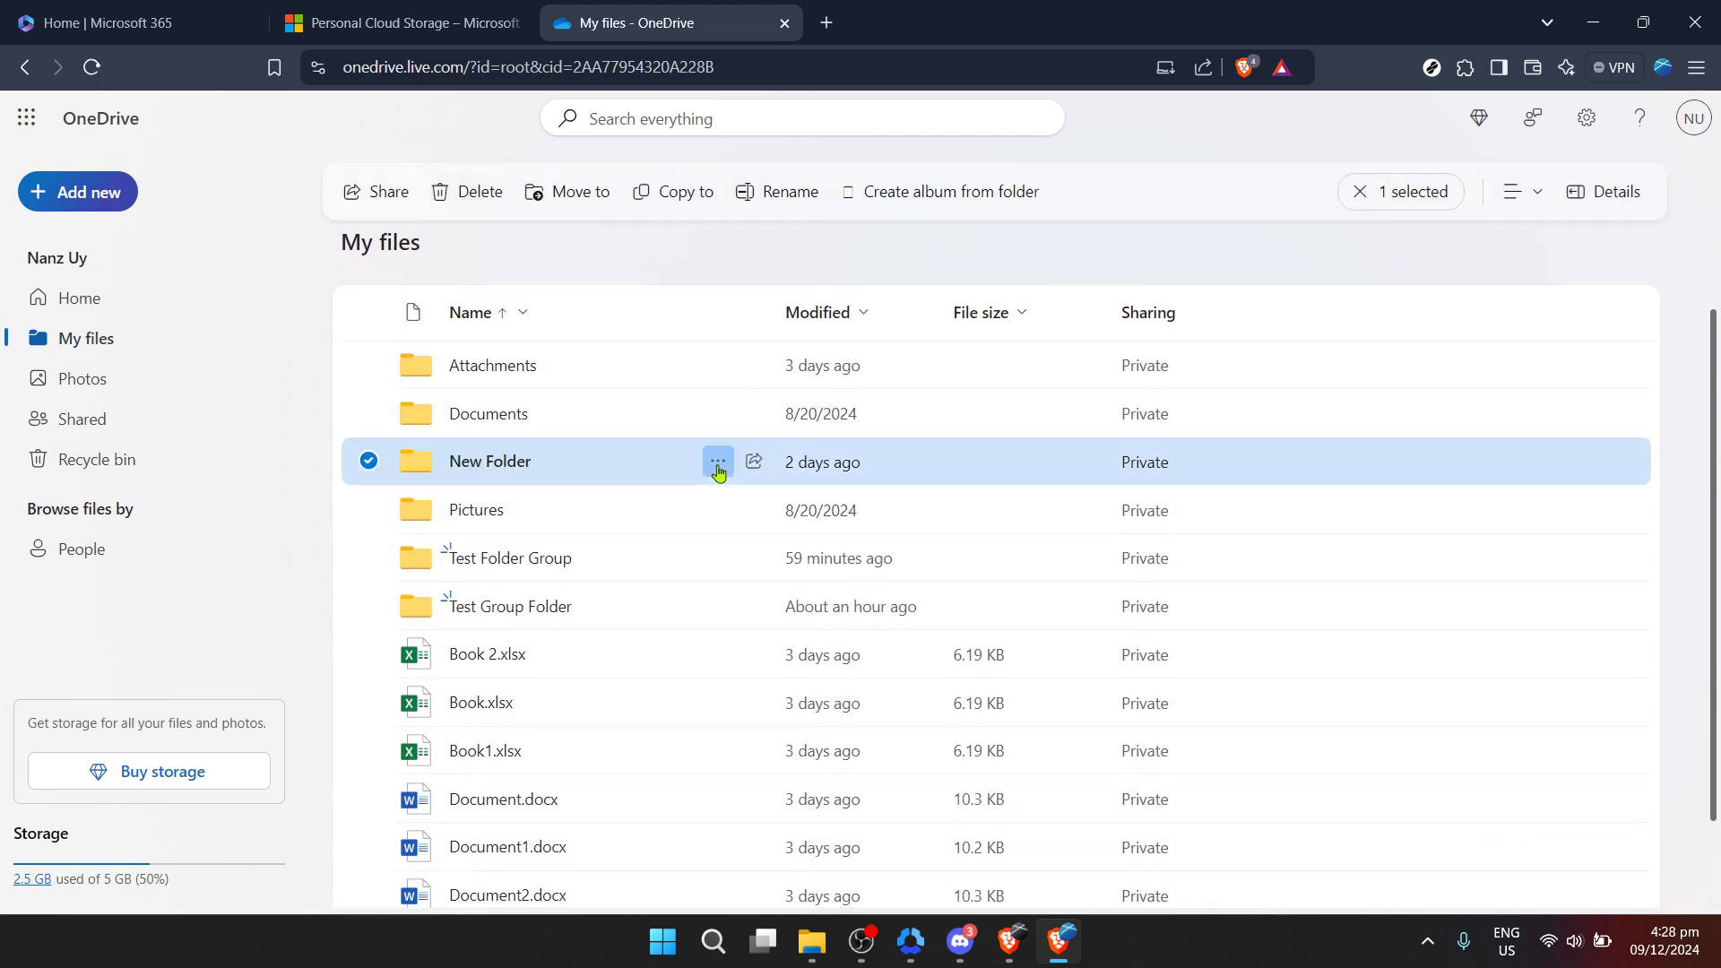
{"action": "left_click", "coordinate": [716, 460]}
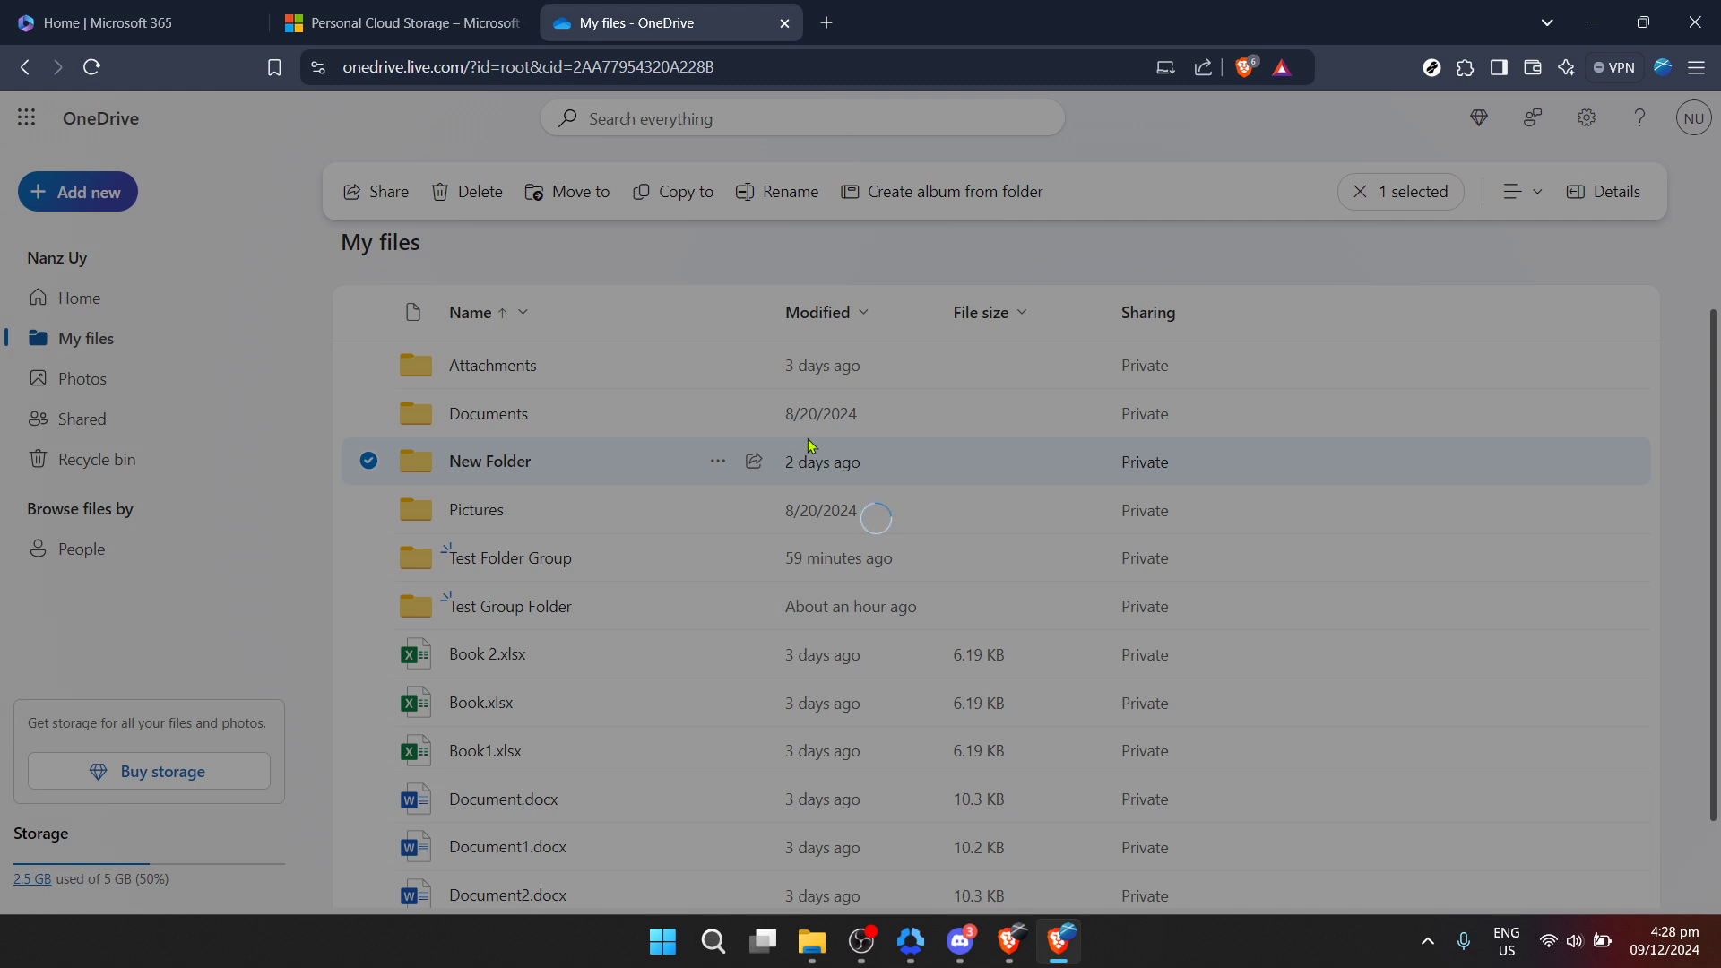
Open the Share "New Folder" dialog from the toolbar
{"action": "left_click", "coordinate": [372, 191]}
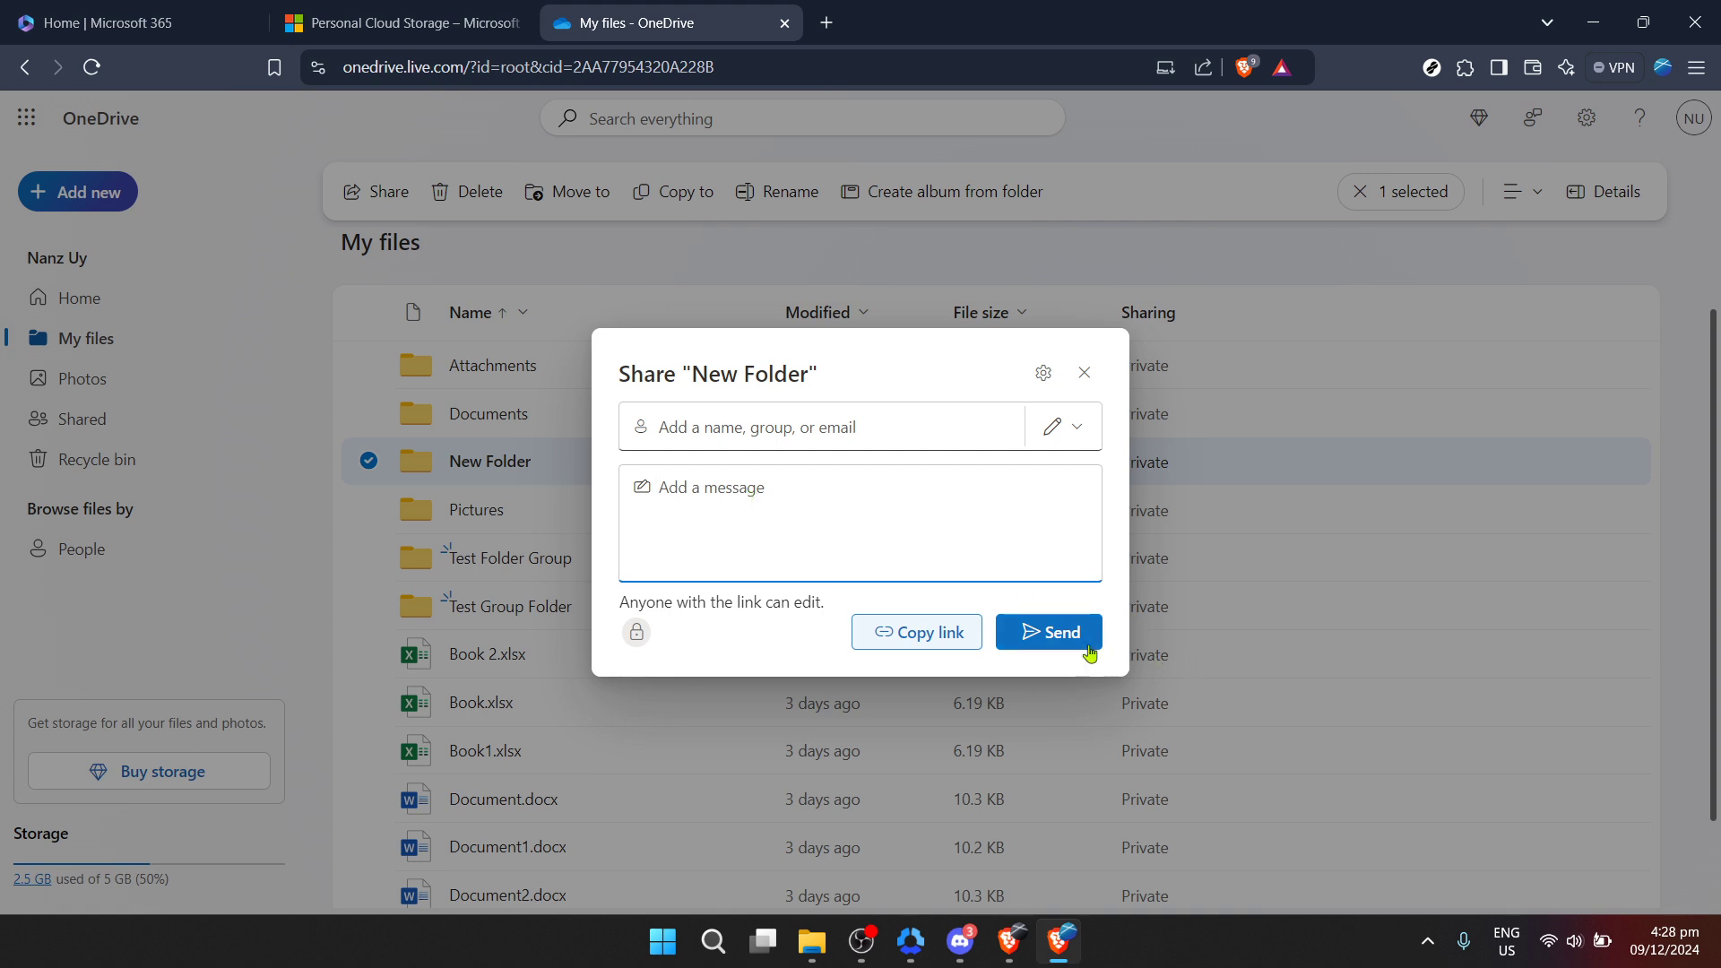
{"action": "mouse_move", "coordinate": [1115, 637]}
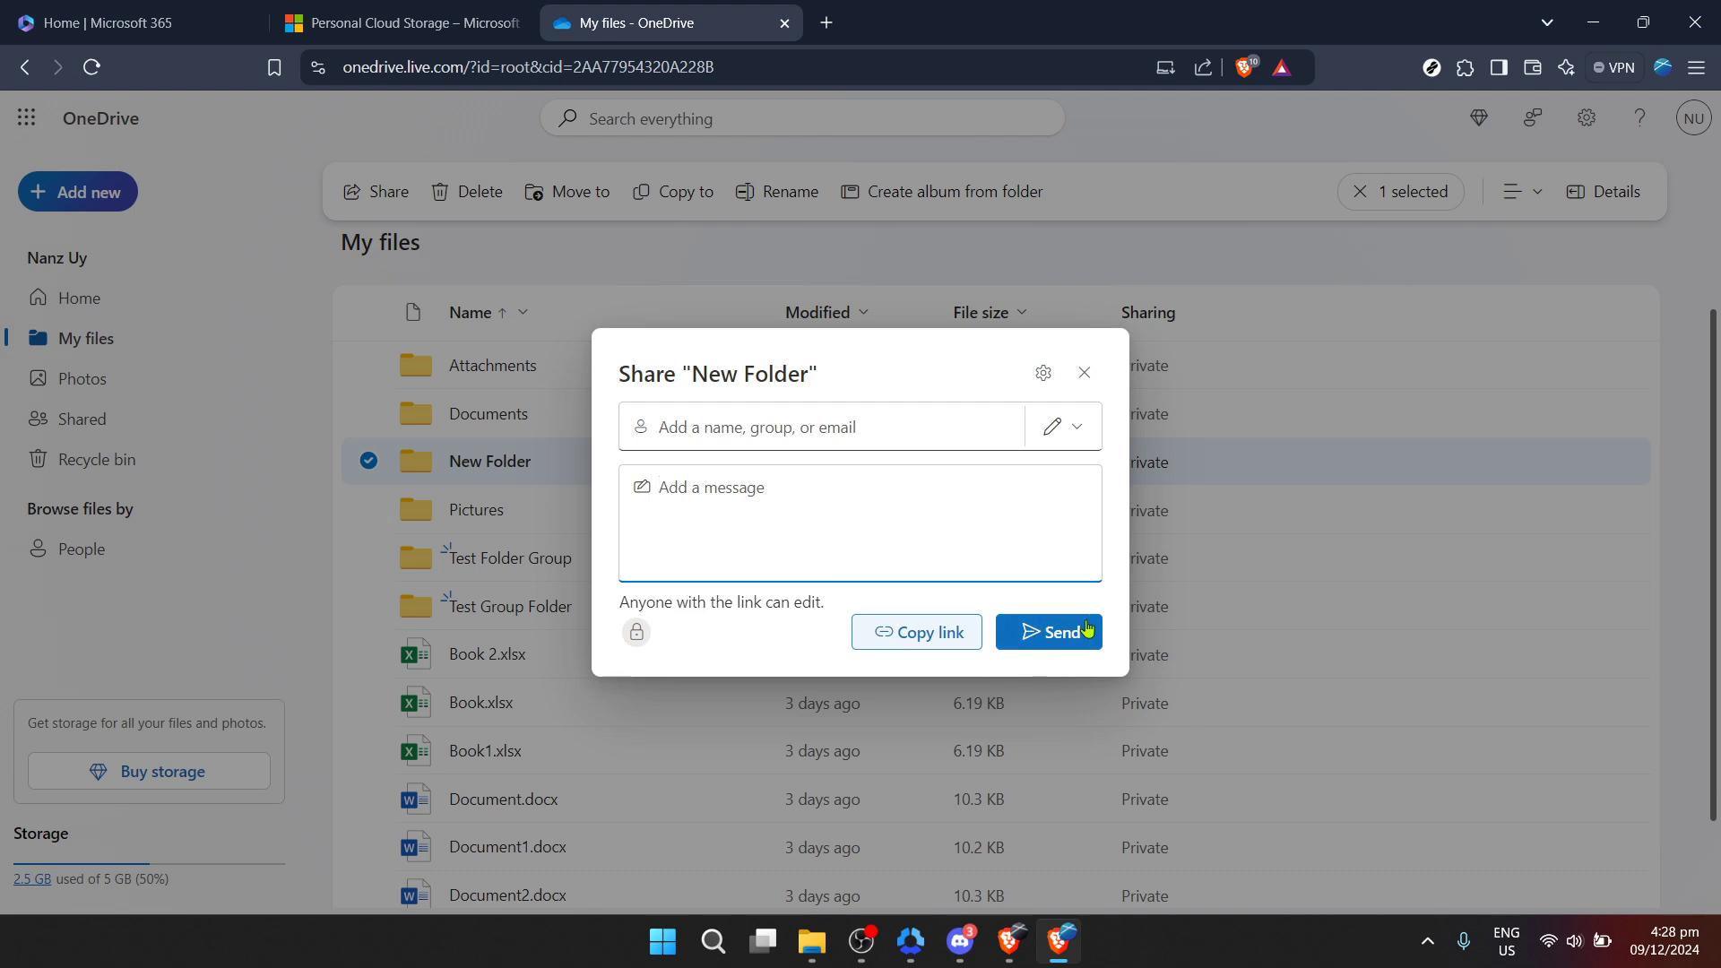
{"action": "mouse_move", "coordinate": [1047, 631]}
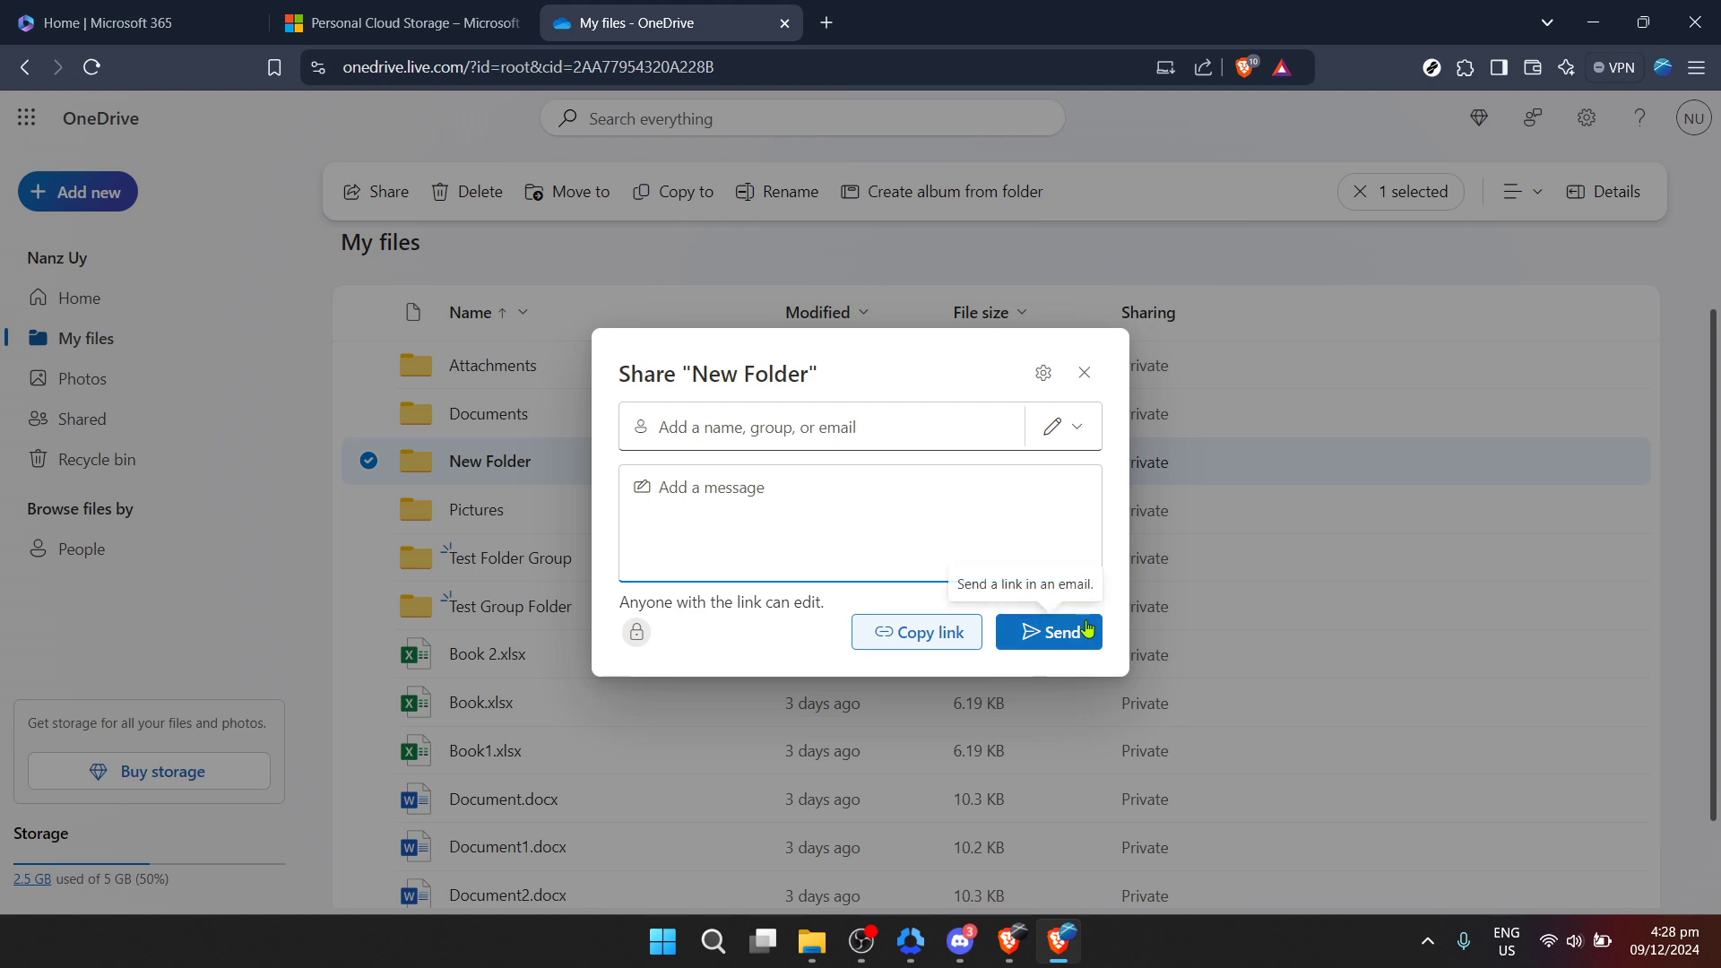